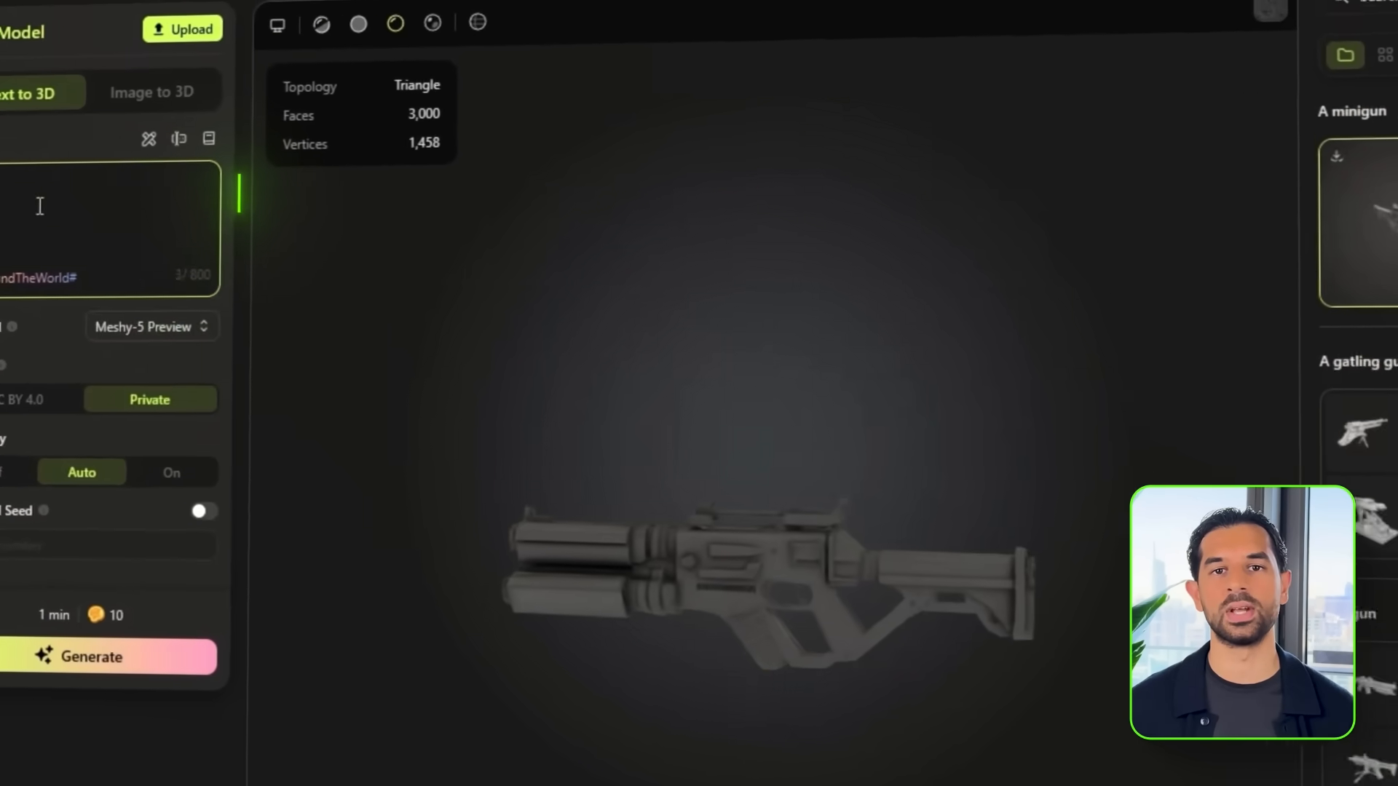
# - Enter 'A stealth soldier with a neutral standing pose' as the Text to 3D prompt
pyautogui.write('A stealth soldier with a neutral')
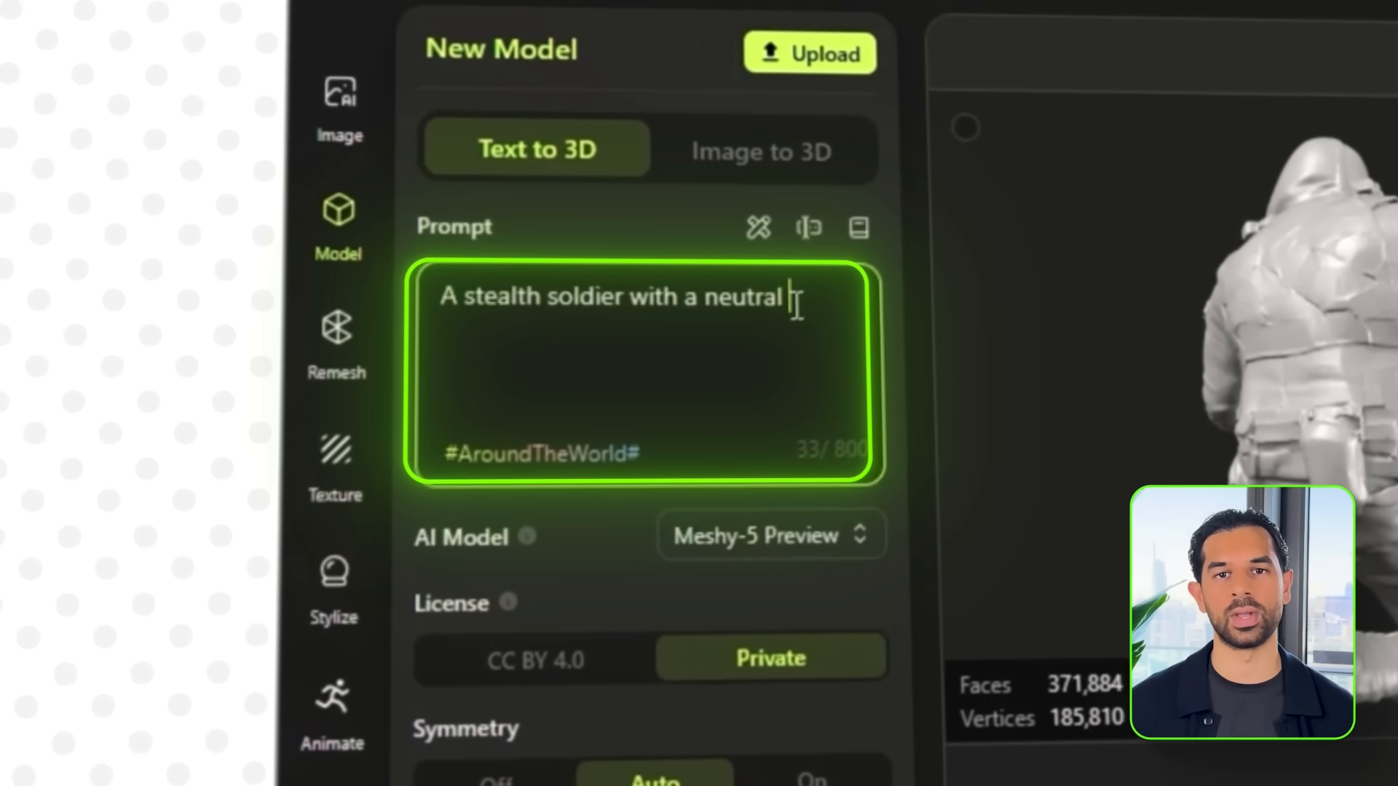
pyautogui.write('standing pose')
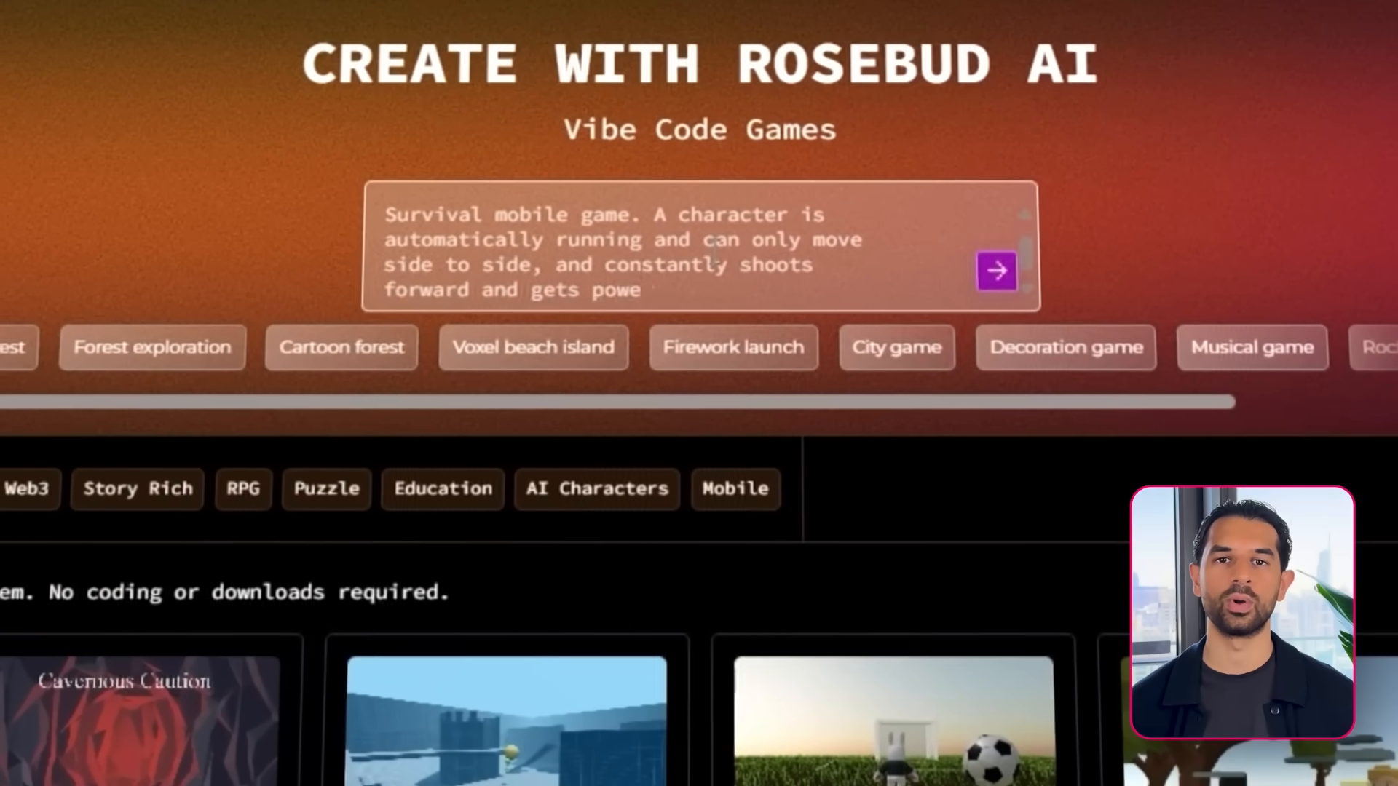
# - Finish the Last War-style runner description and submit it to generate the first game
pyautogui.write('increases its amount based on')
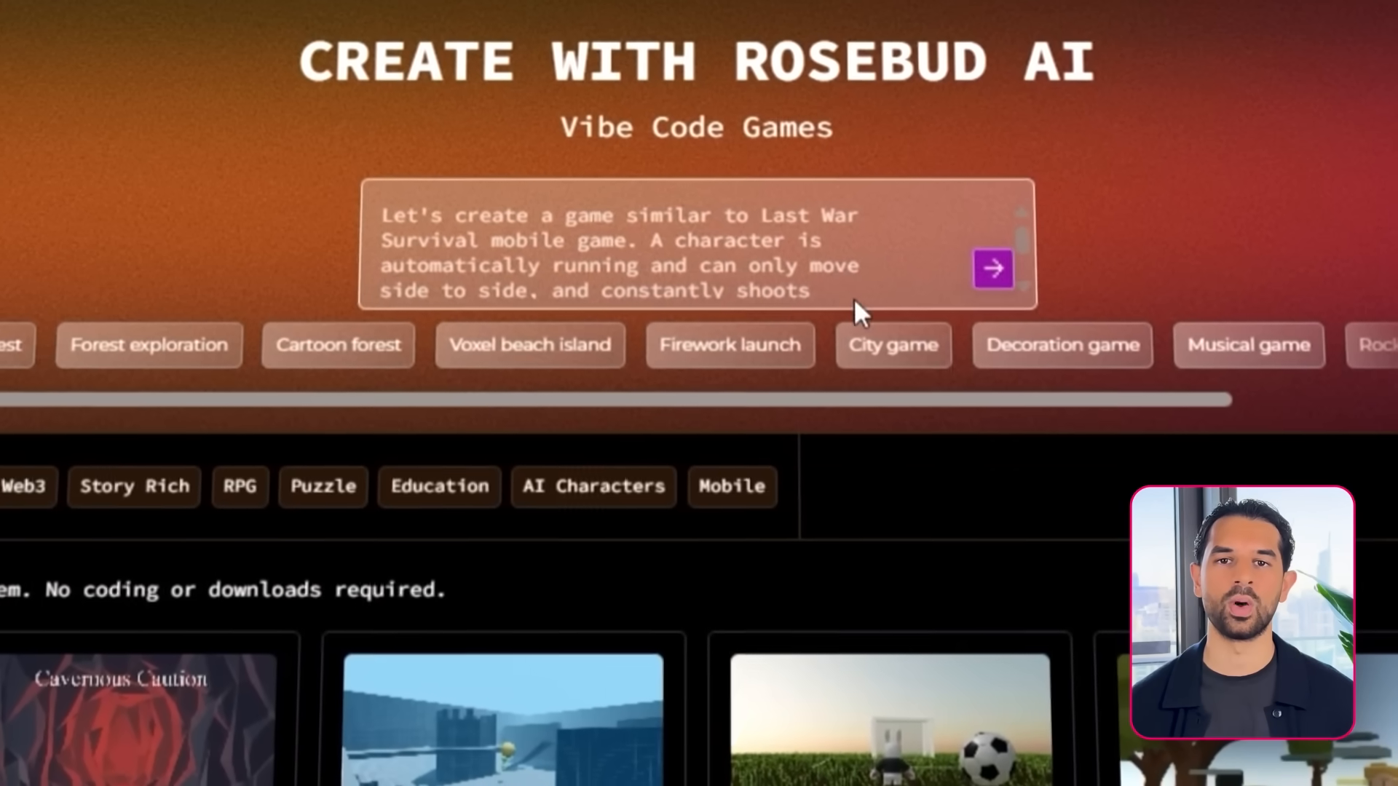
pyautogui.click(992, 269)
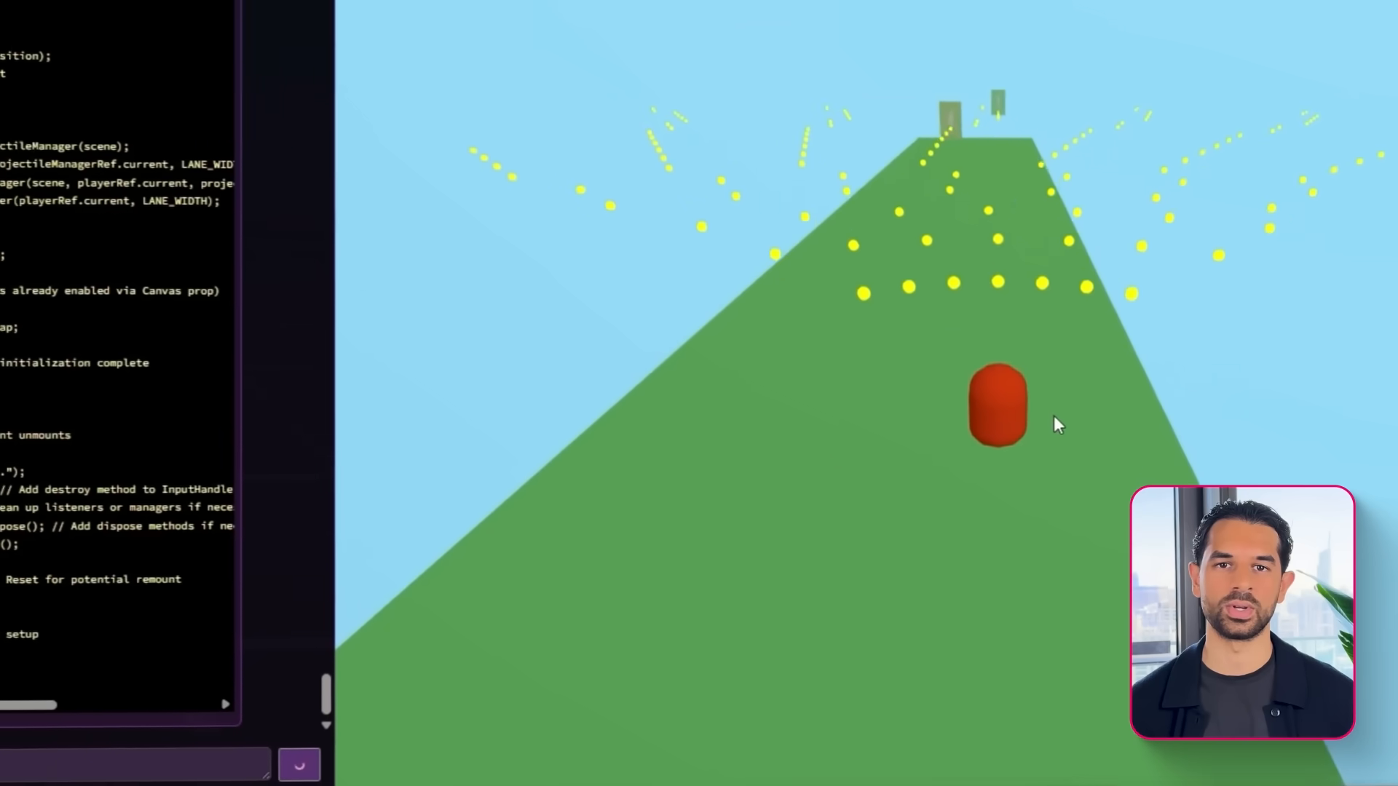
# - Begin typing the follow-up change request 'Okay great. Bu…' in the Rosie chat
pyautogui.write('Okay great. Bu')
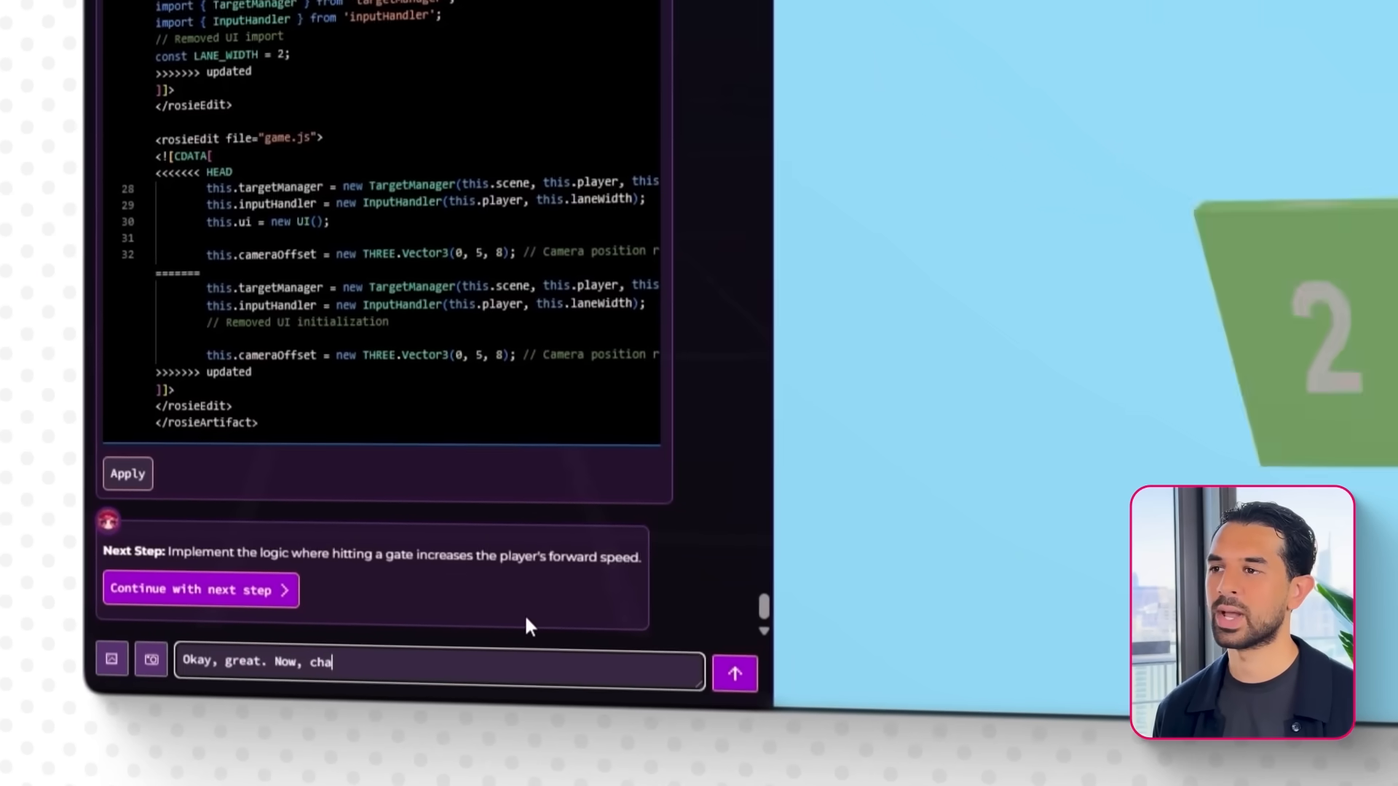
# - Send the request to change the platform into a bridge over water
pyautogui.write('change the platform.')
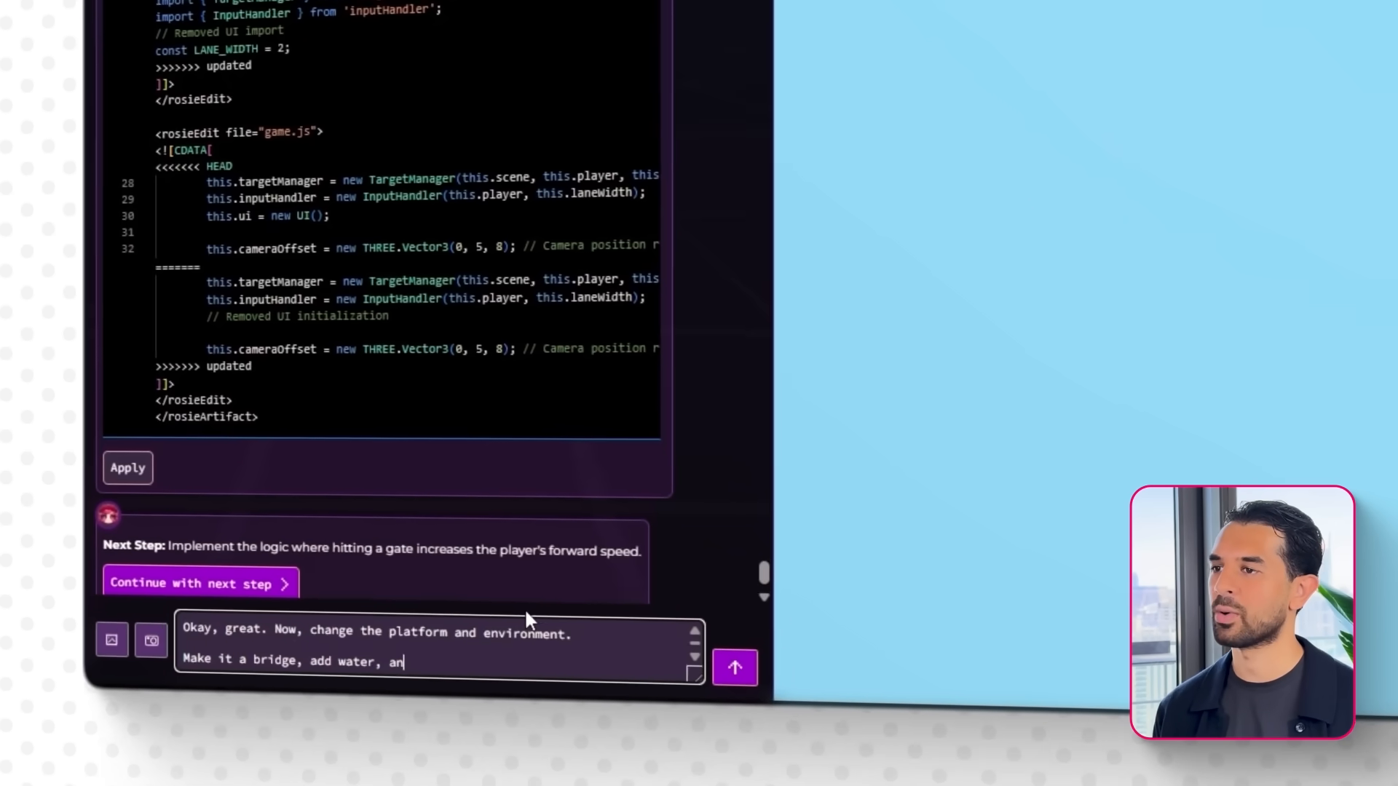
pyautogui.click(734, 668)
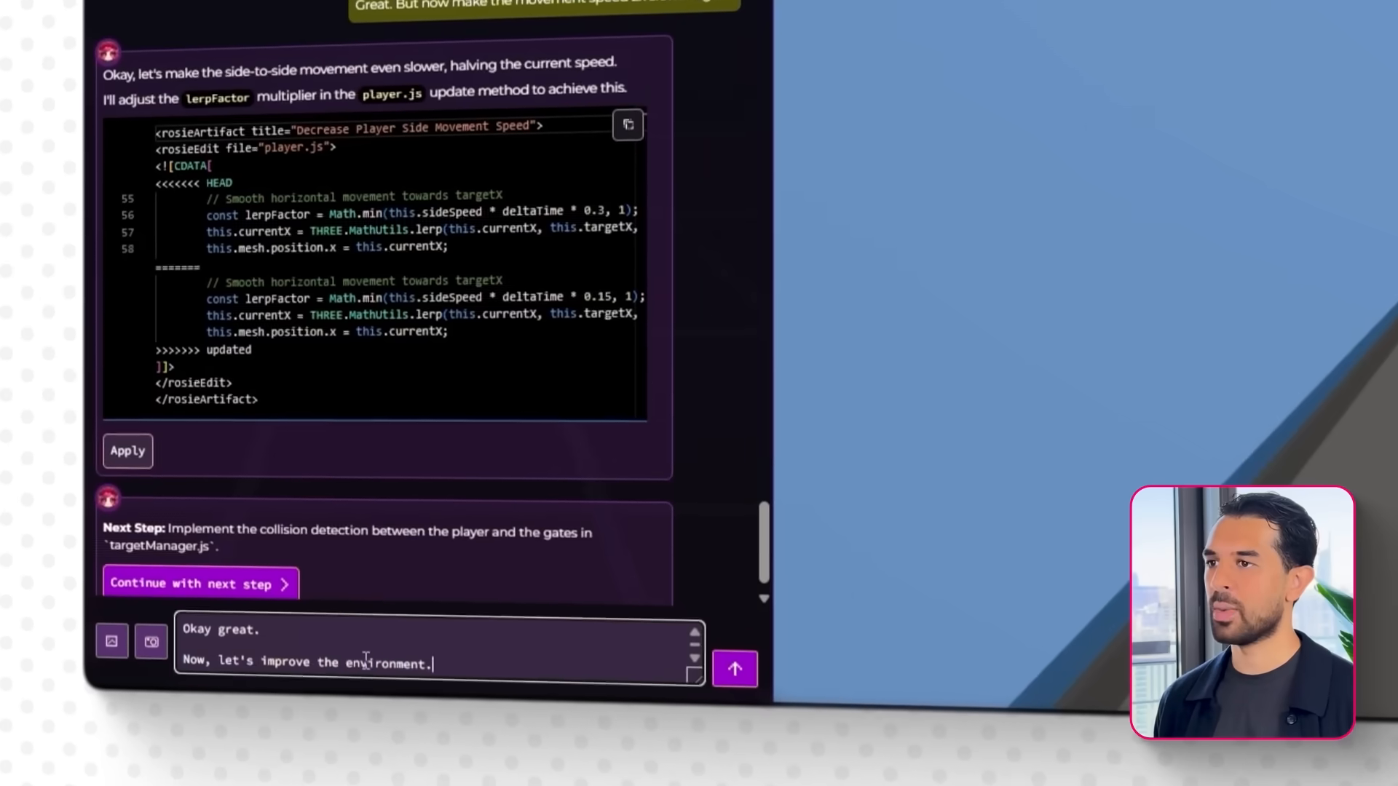
# - Request adding water around the bridge, then start the 'Great! Bu…' water follow-up
pyautogui.write('Add water')
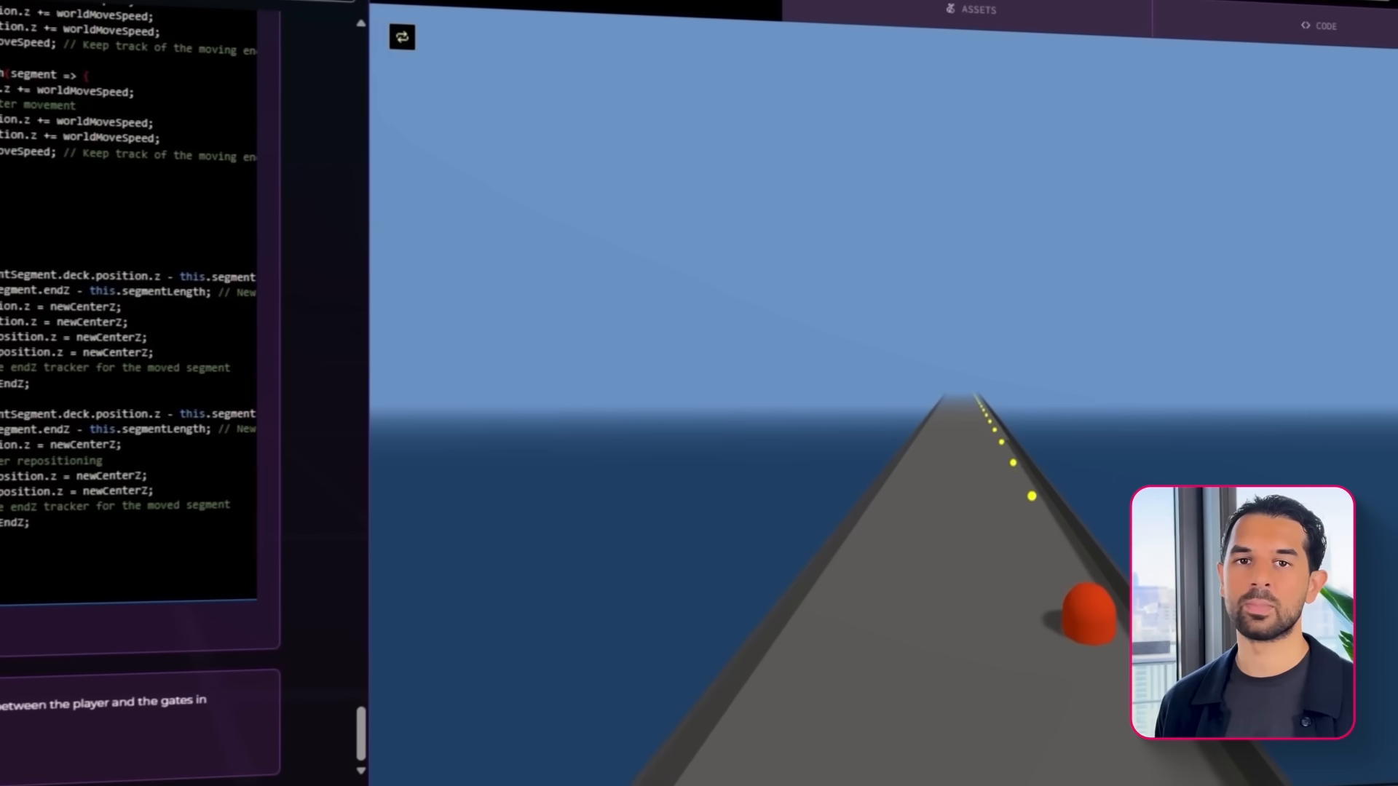
pyautogui.write('Great! But can we improve the wate')
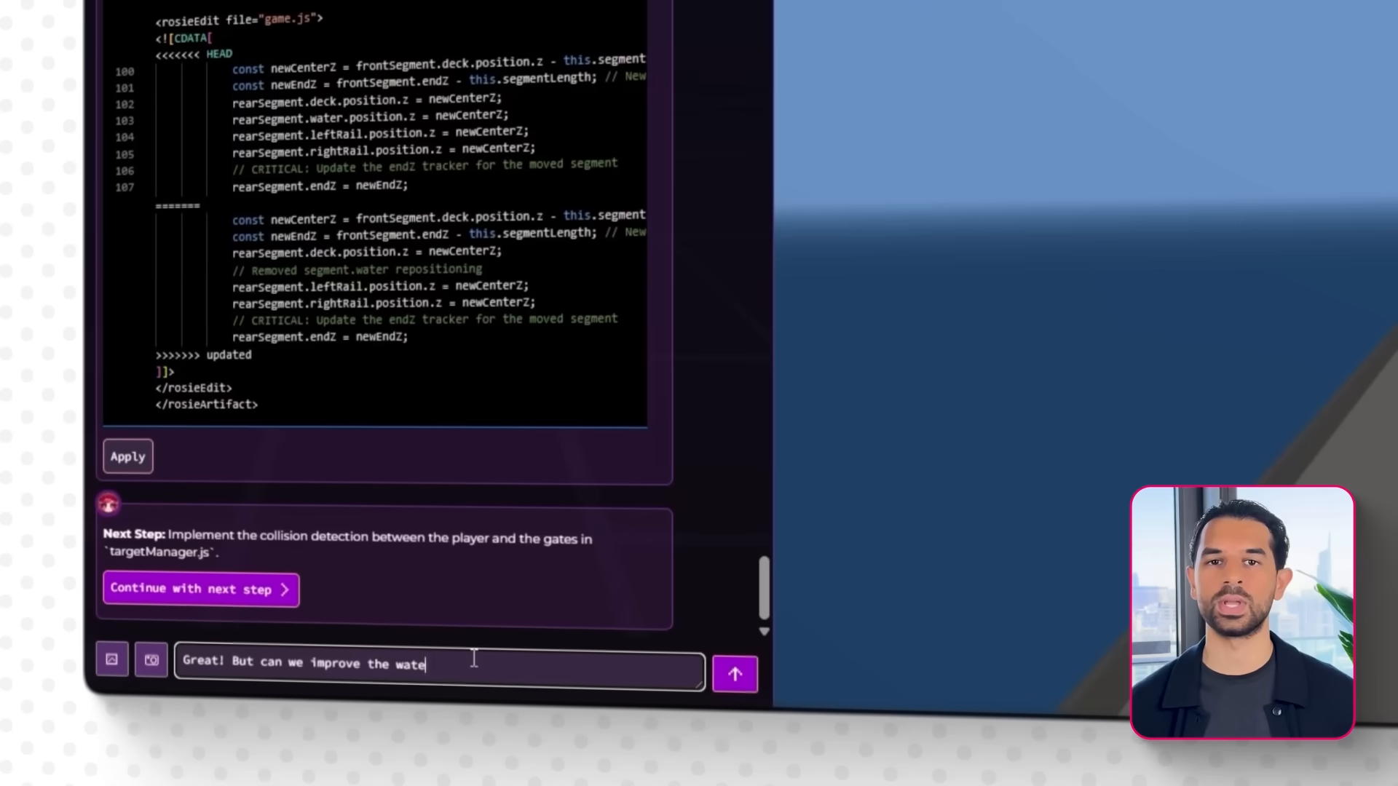
# - Ask for a more realistic water texture and send the bridge materials request
pyautogui.write("r's texture? Make it")
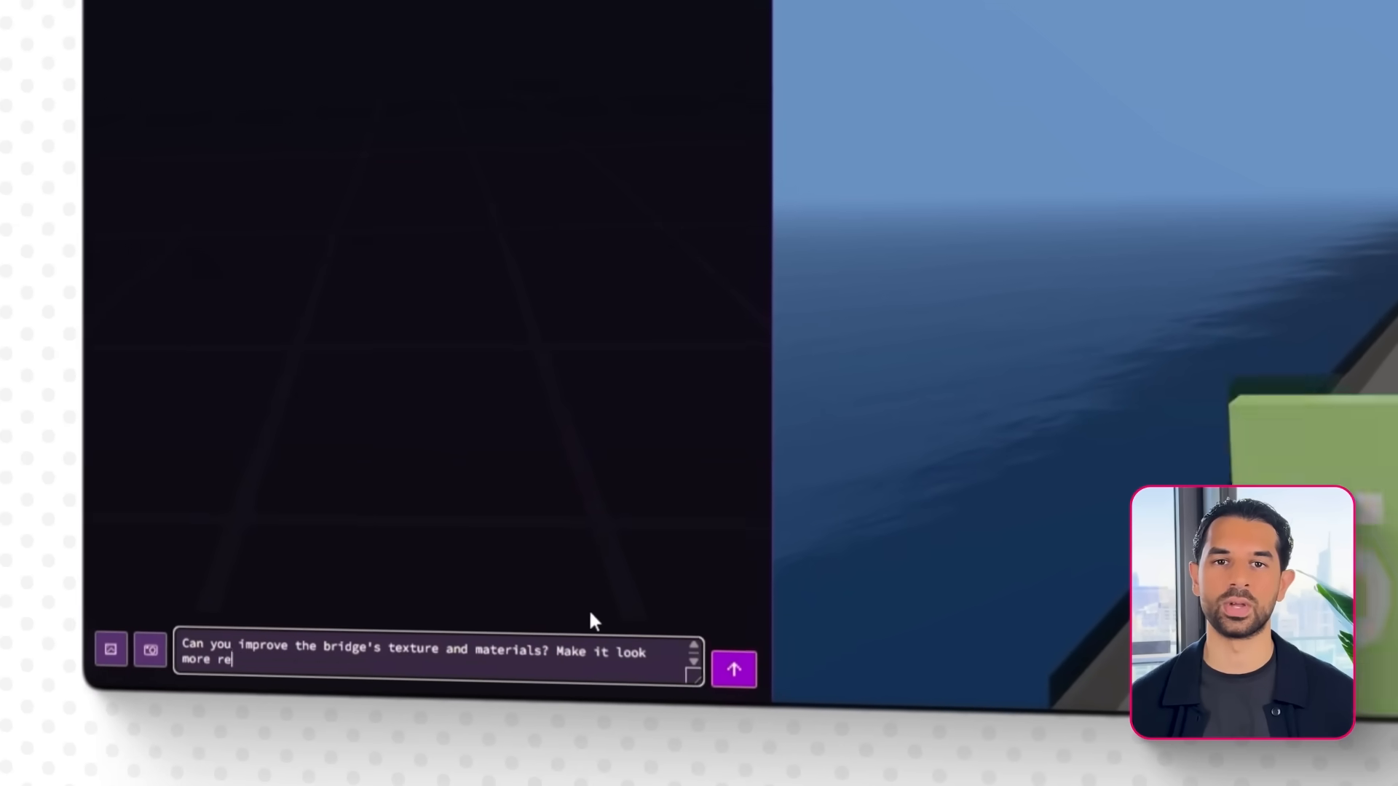
pyautogui.click(734, 669)
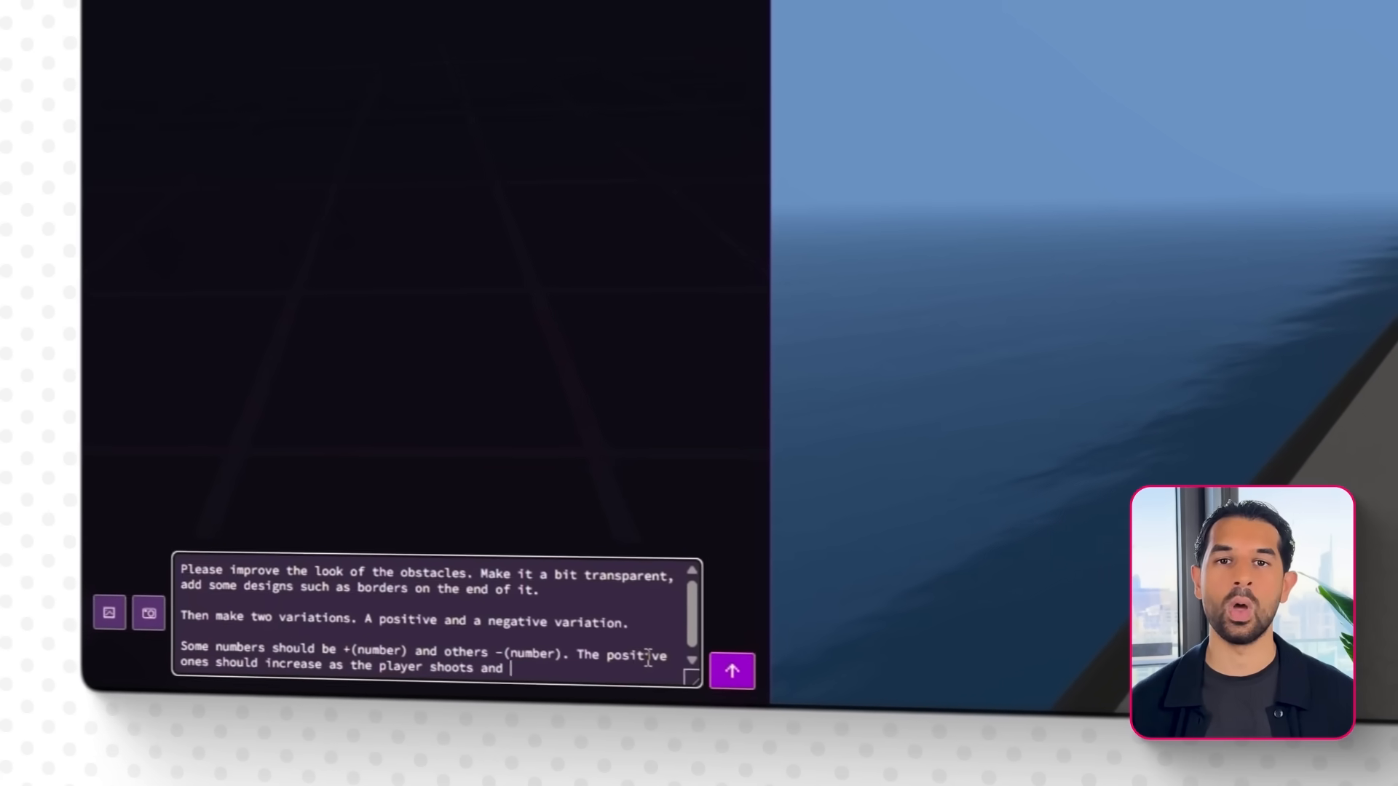
# - Send the obstacle restyle prompt and the gate logic where projectile hits increase gate values
pyautogui.click(731, 671)
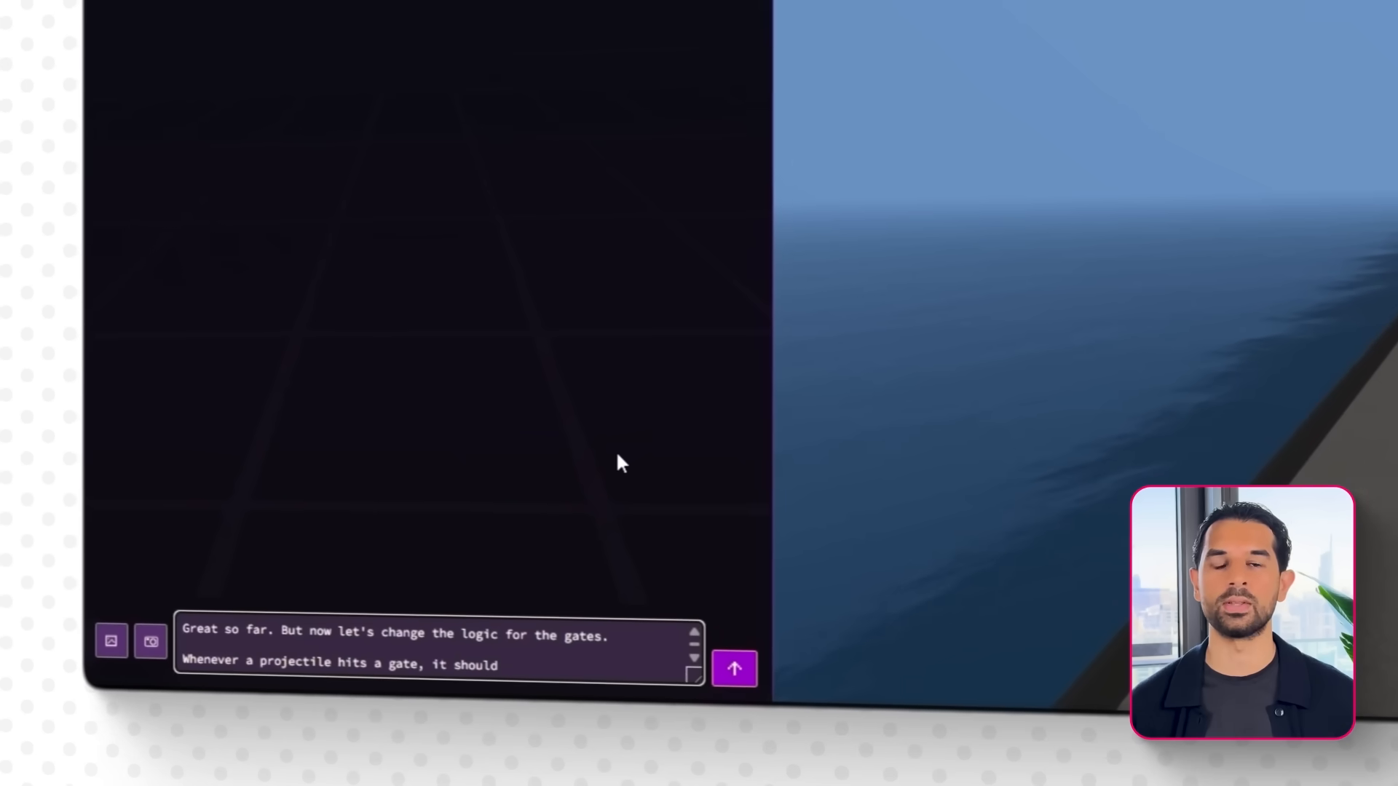
pyautogui.write("increase the value given by the gate. For example, if the gate's oriign")
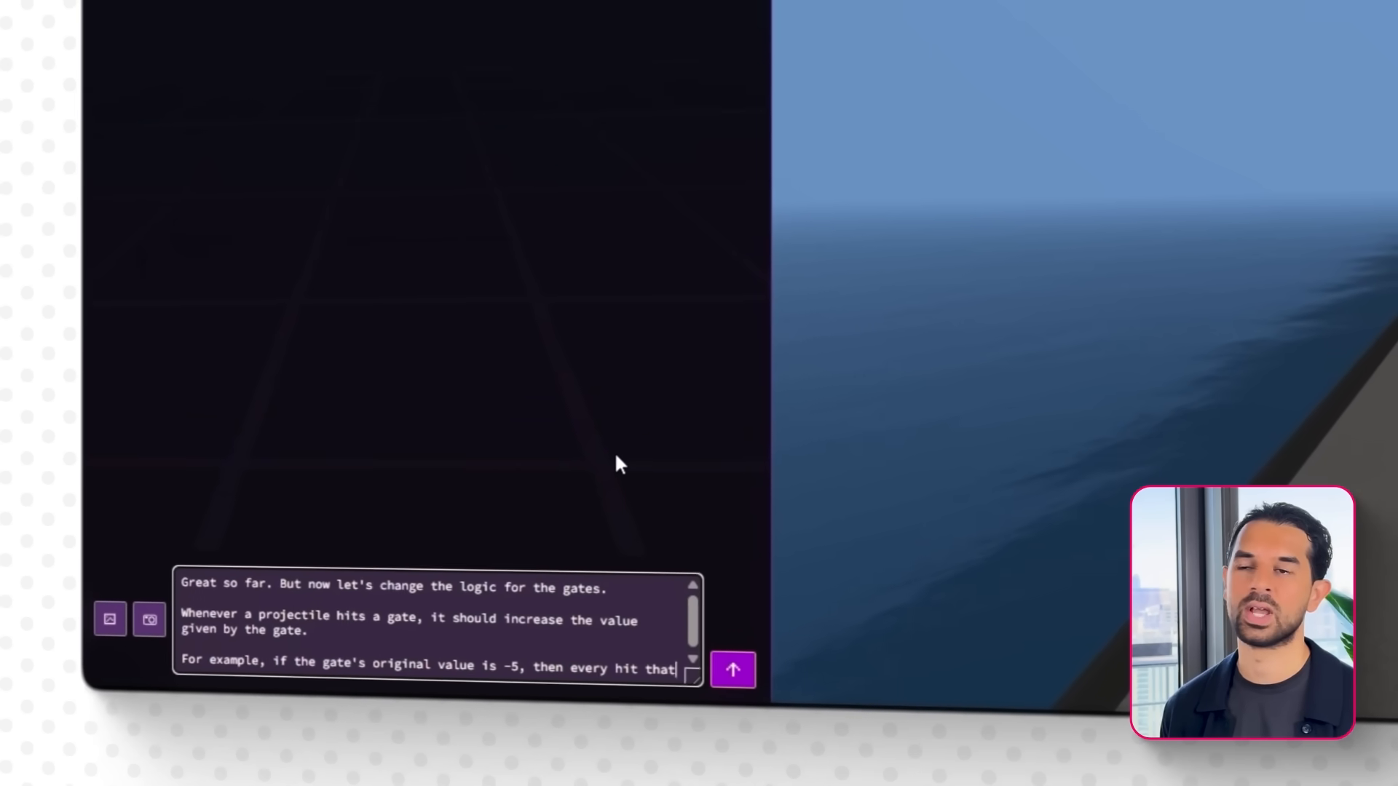
pyautogui.write('it receives, it should increase its value. It should then change to -4, -3, -2, and so on.')
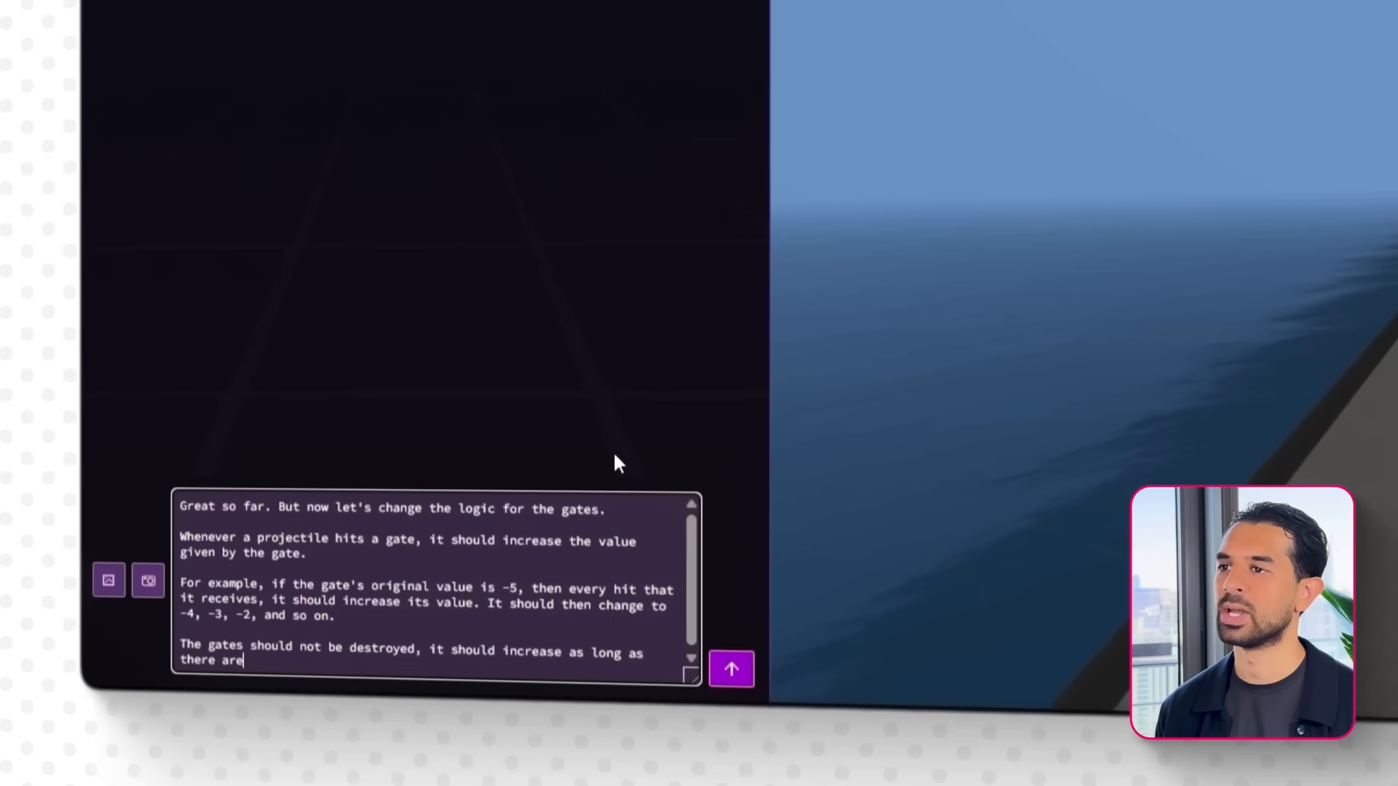
pyautogui.click(732, 669)
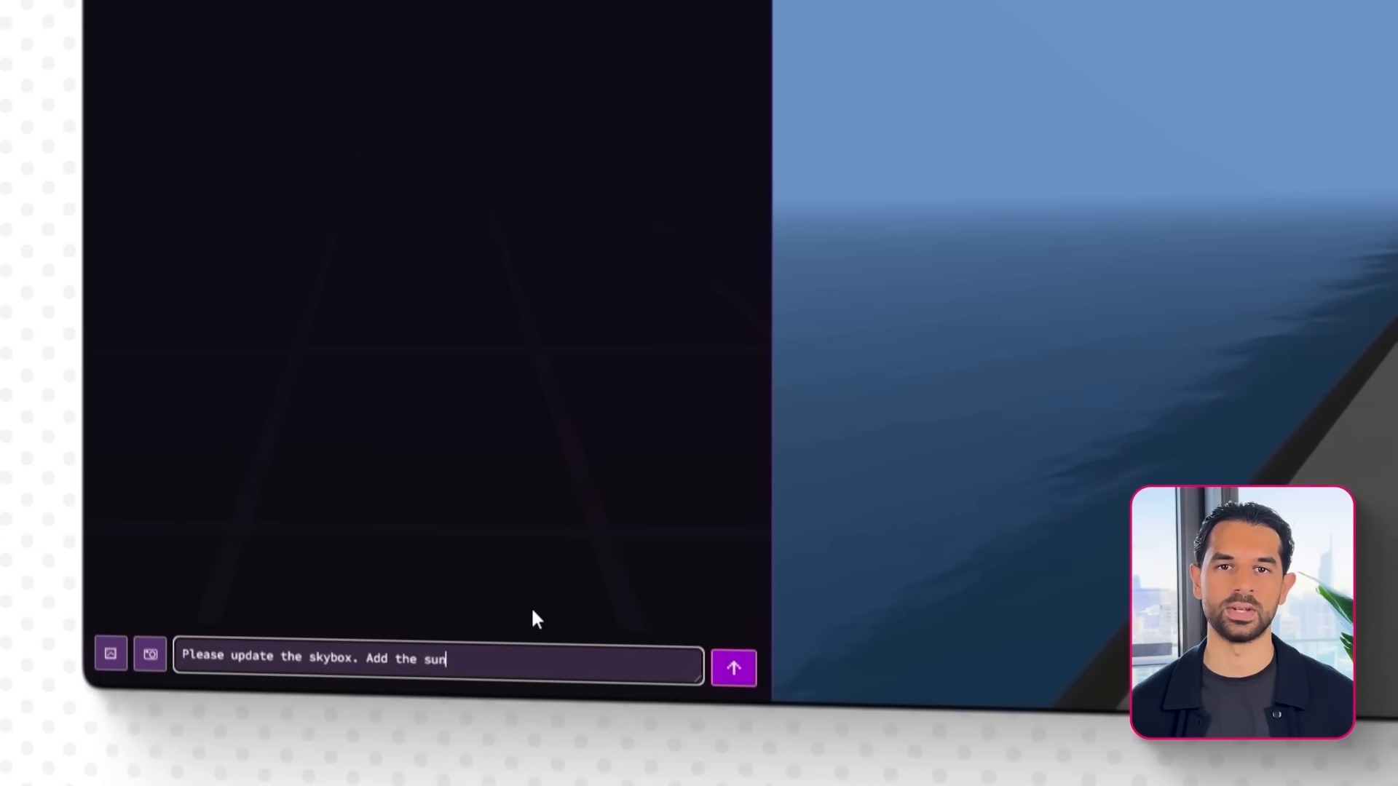
# - Send the skybox update asking for a visible sun and a more vivid sky
pyautogui.write(", make it more vivid, but don't c")
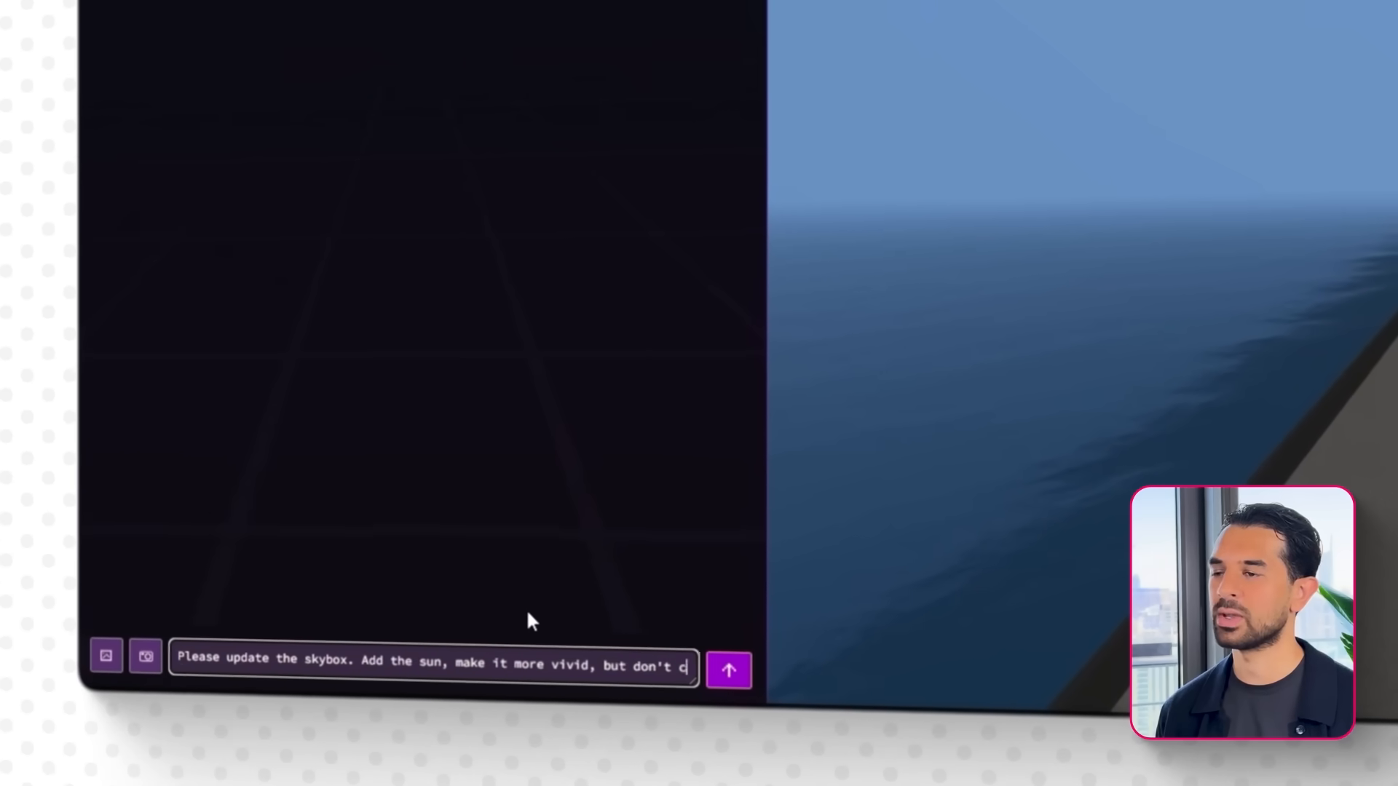
pyautogui.click(728, 670)
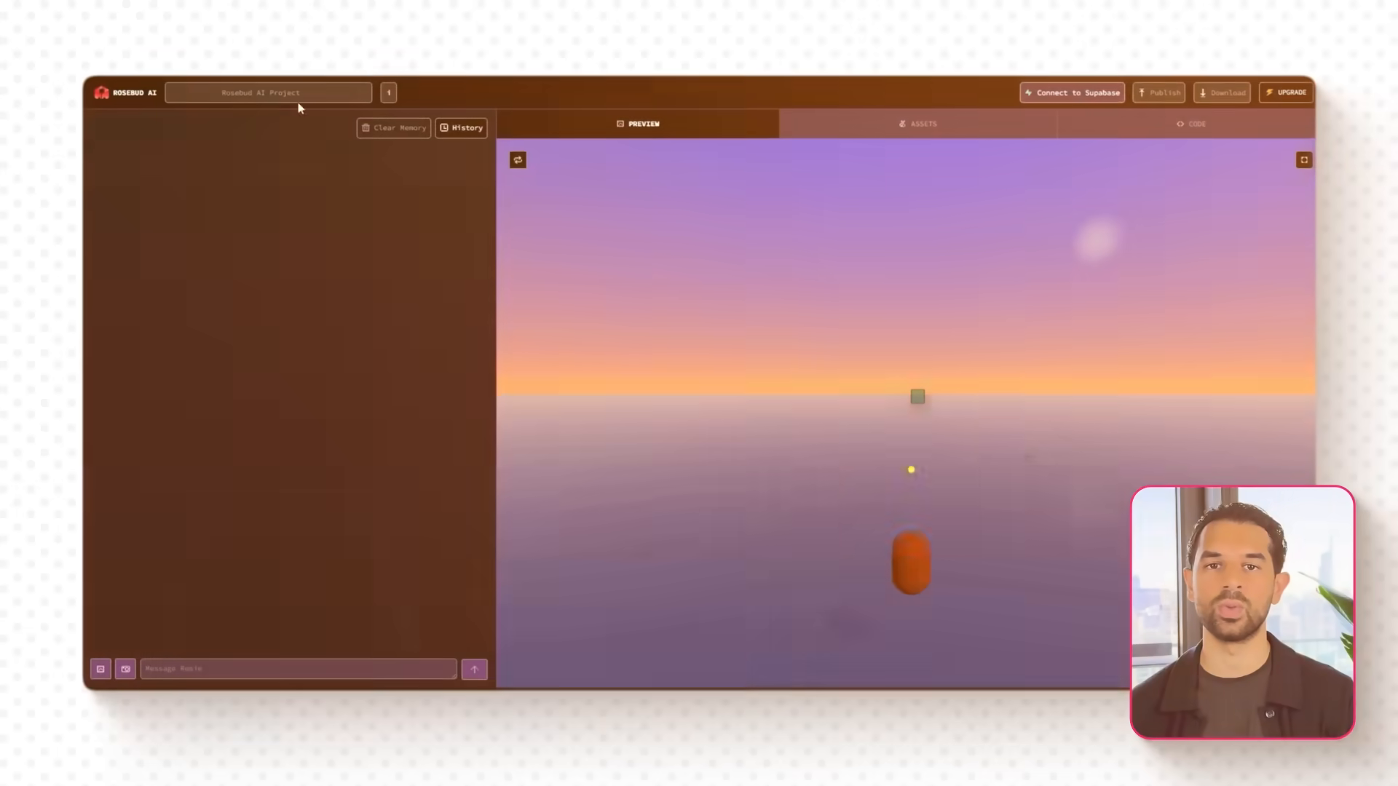
# - Upload the soldier and weapon models as assets, then start the character-change prompt
pyautogui.click(918, 123)
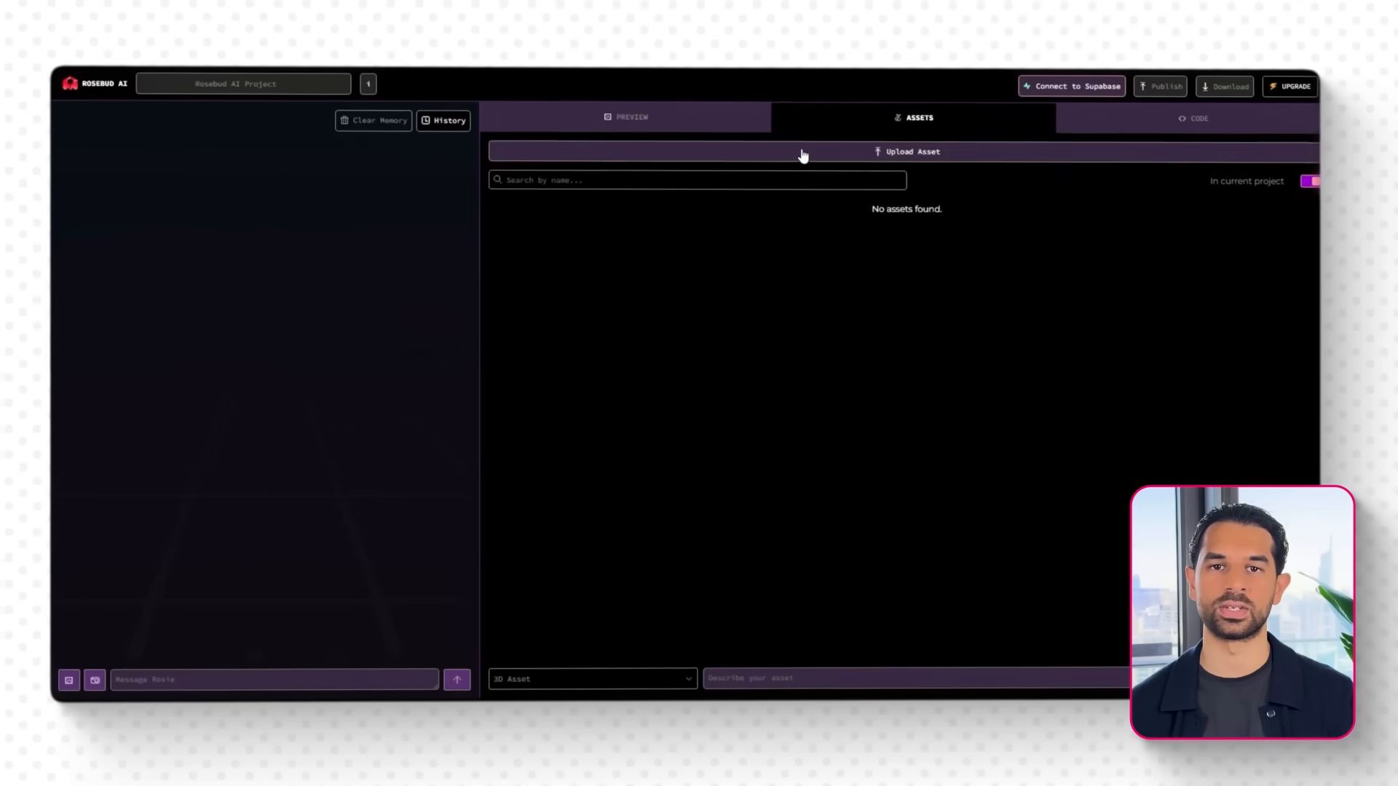
pyautogui.click(905, 151)
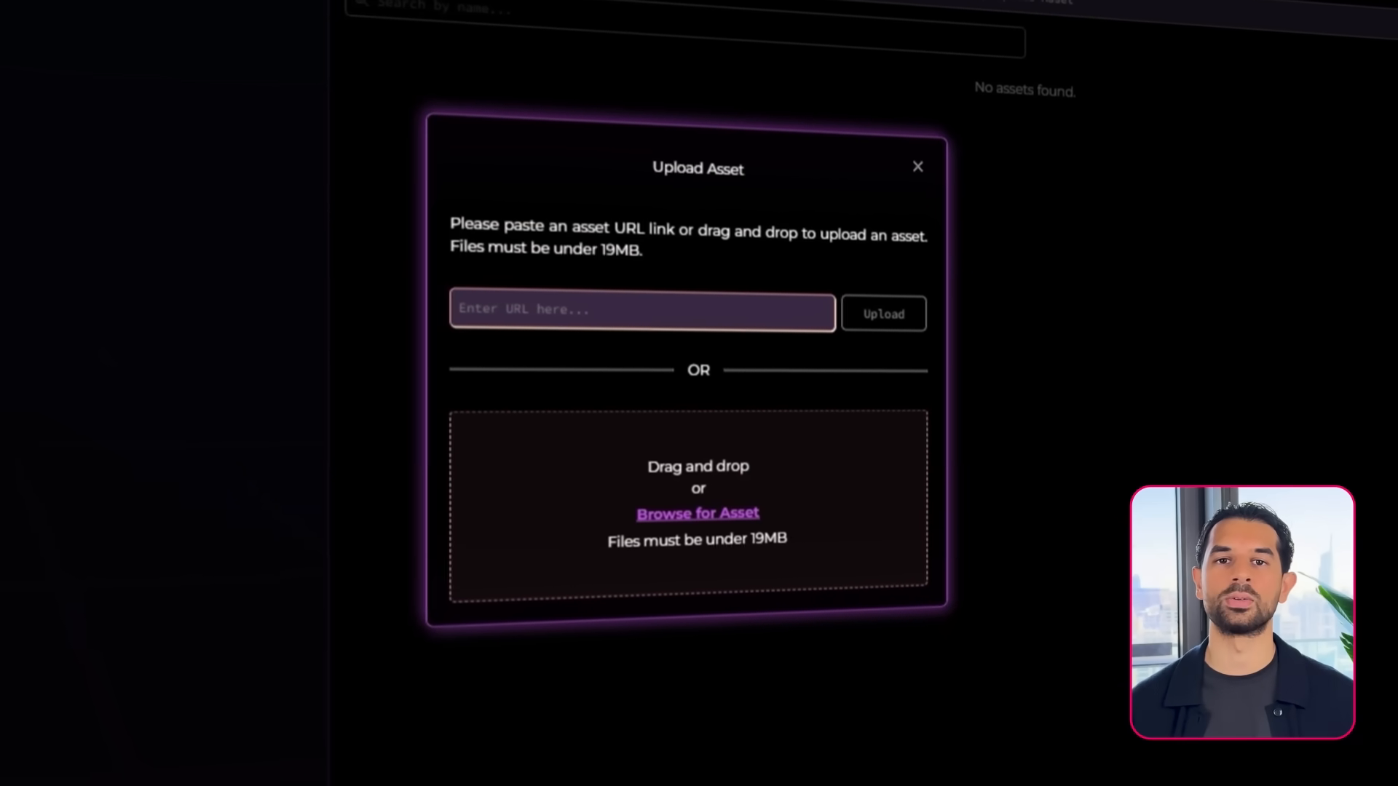
pyautogui.click(883, 314)
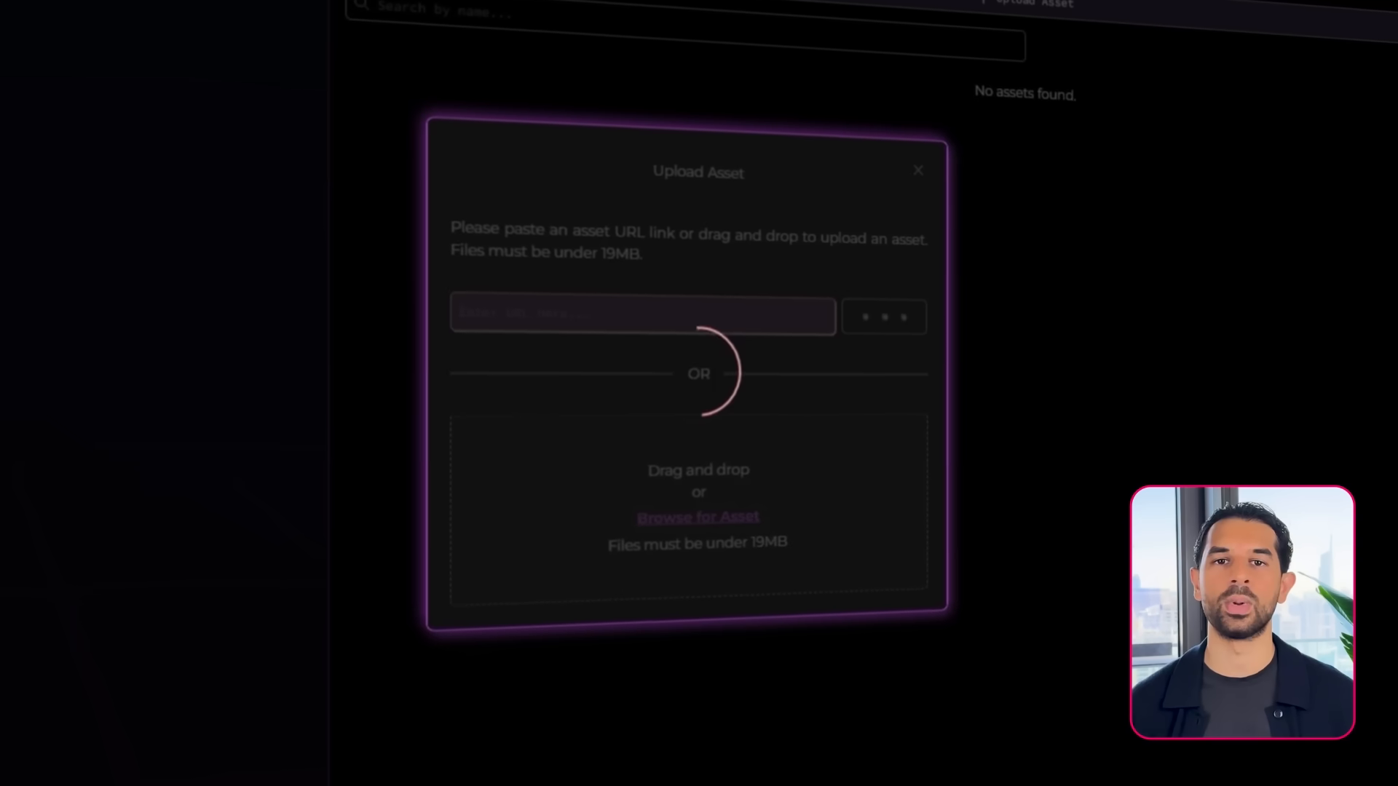
pyautogui.click(917, 170)
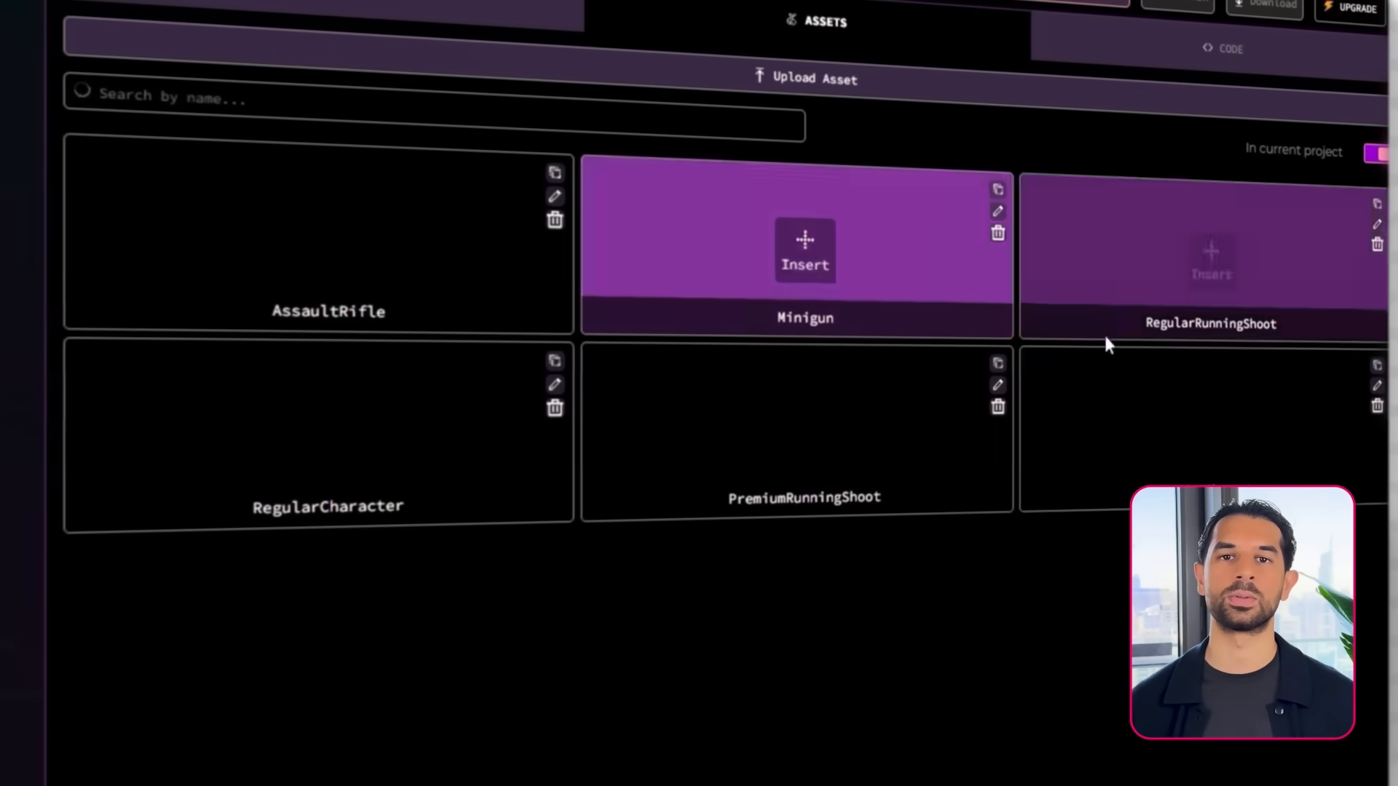
pyautogui.write("Great, now let's change the c")
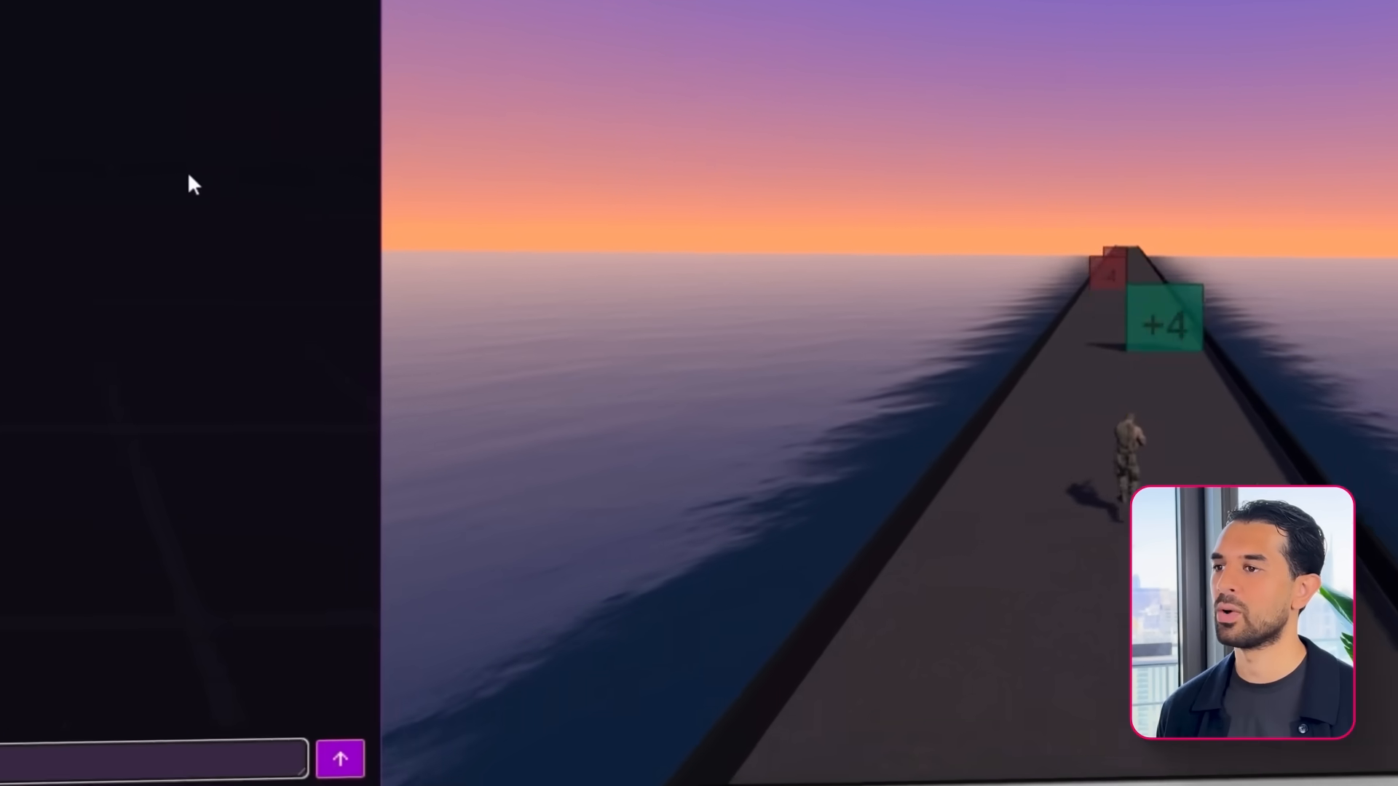
# - Send the main menu request with Start Game and Character Selection buttons
pyautogui.write('Add a main menu with two buttons. Start Game and Character Selection')
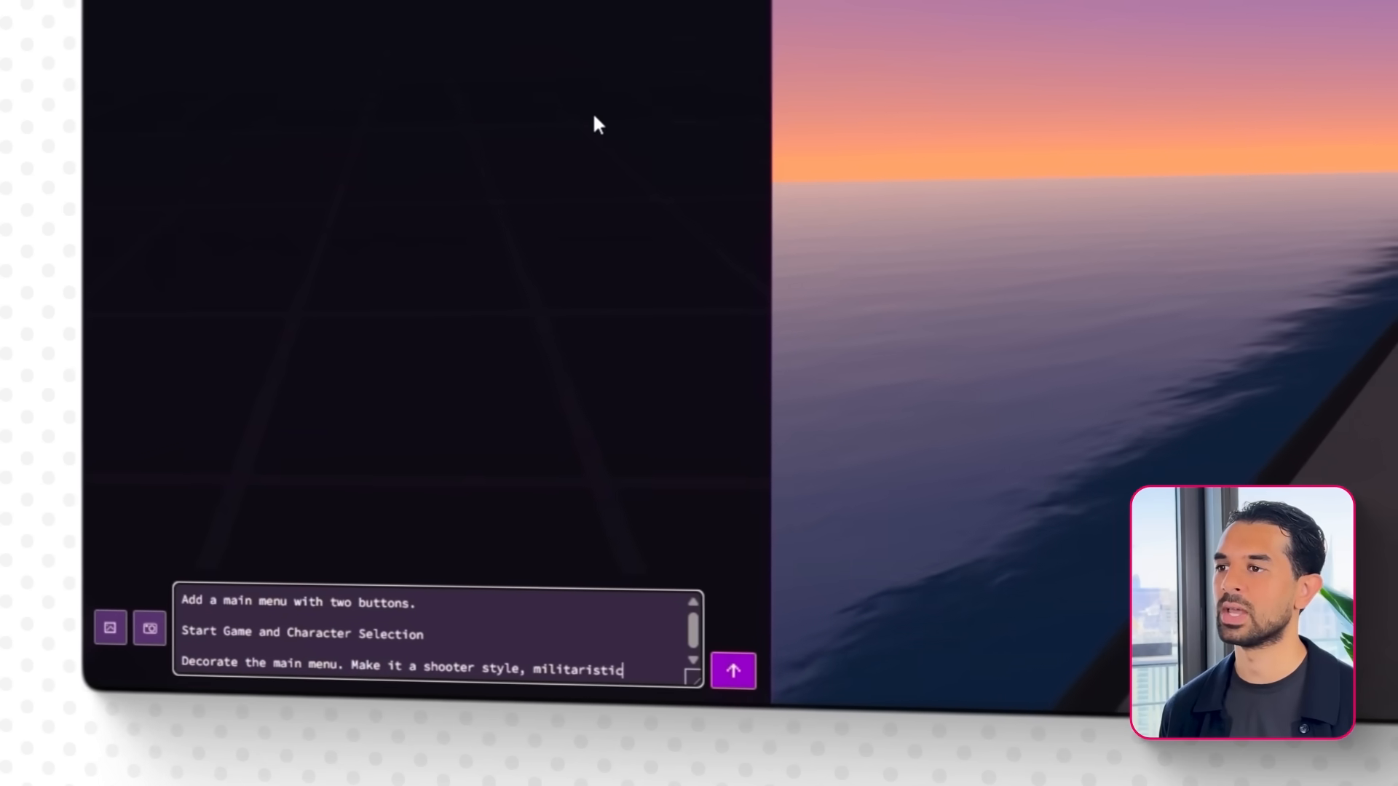
pyautogui.click(733, 670)
pyautogui.write('In the character store, I want you to lock the commander.')
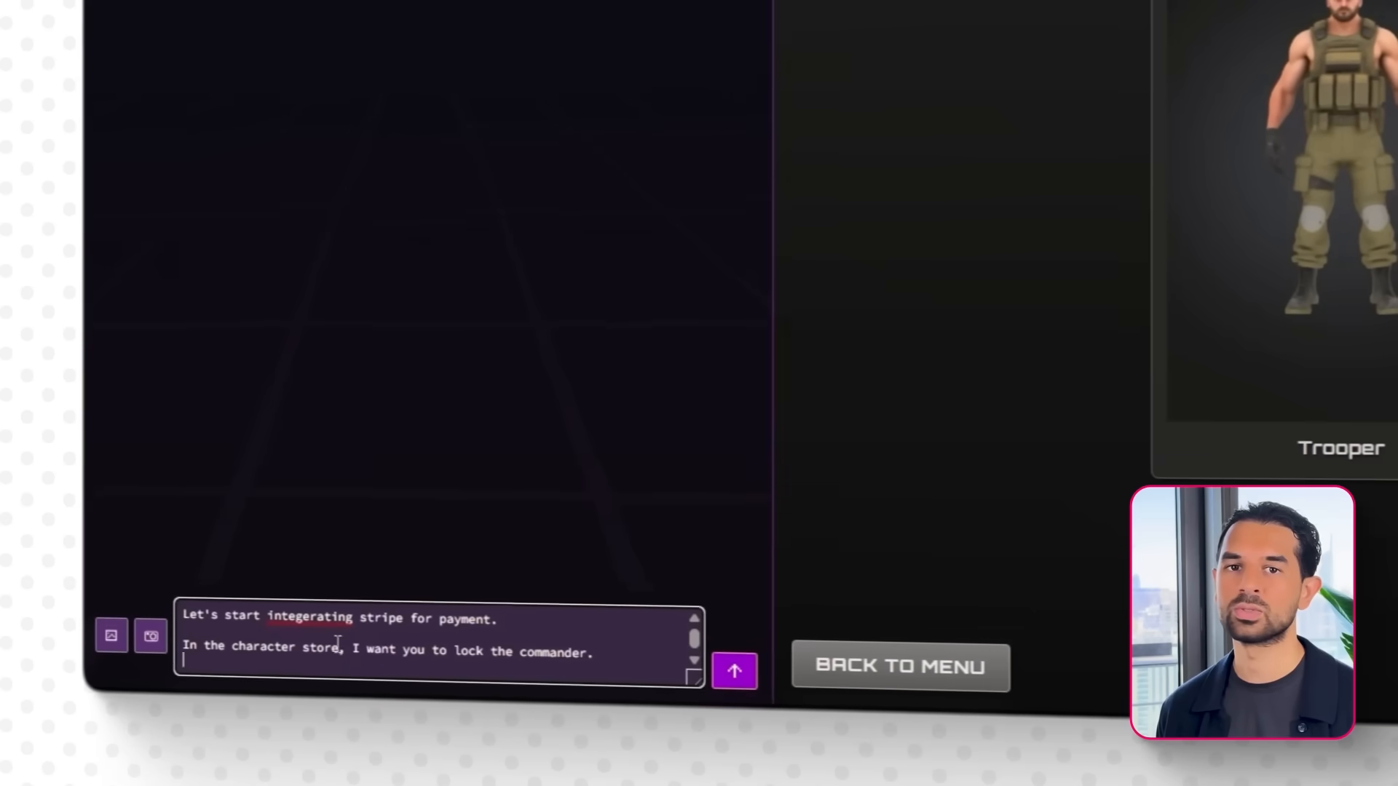
# - Request a locked Commander preview with an unlock popup, then try Activate
pyautogui.write('The preview should indicate it is locked. If the player clicks it, they should then see a button for "Un')
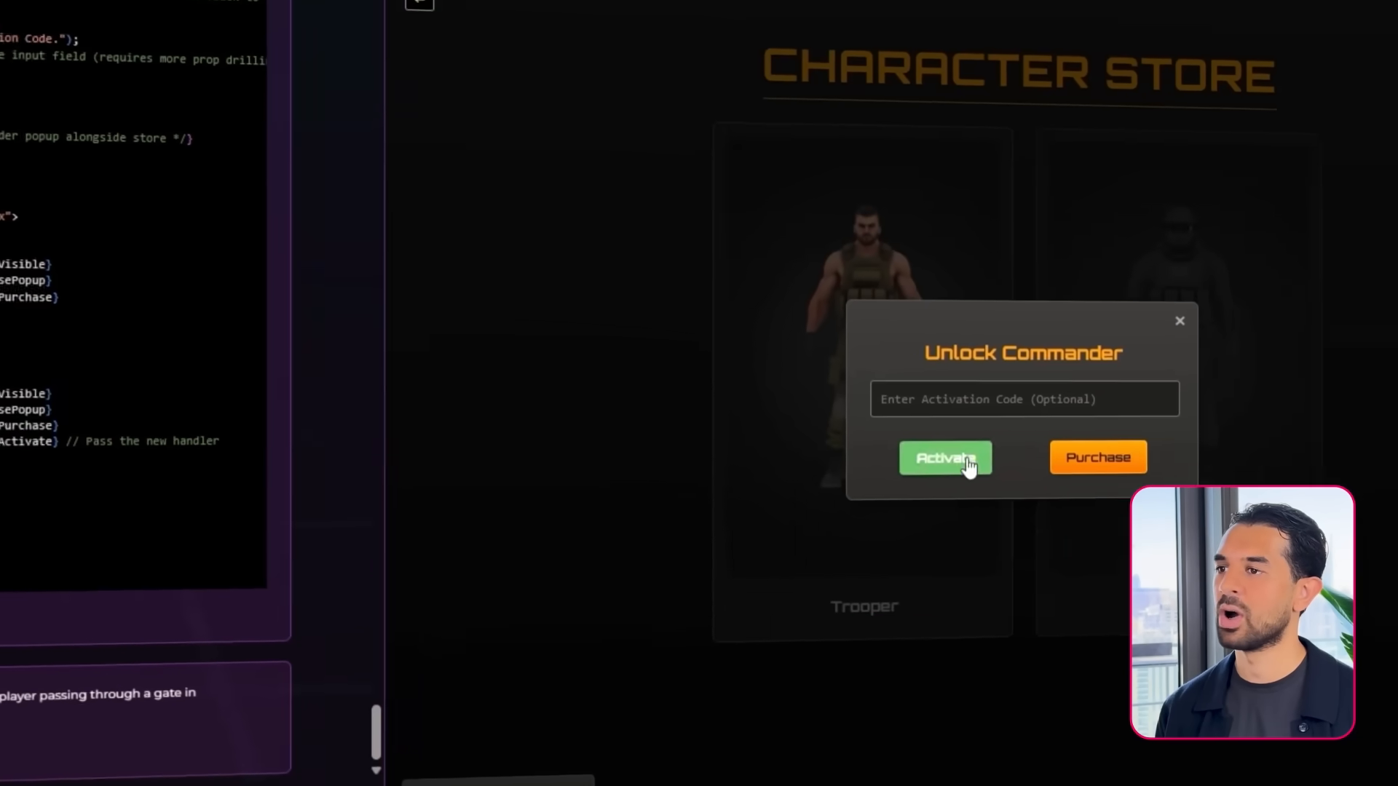
pyautogui.click(945, 458)
pyautogui.write('If the player presses the Purchase button, they')
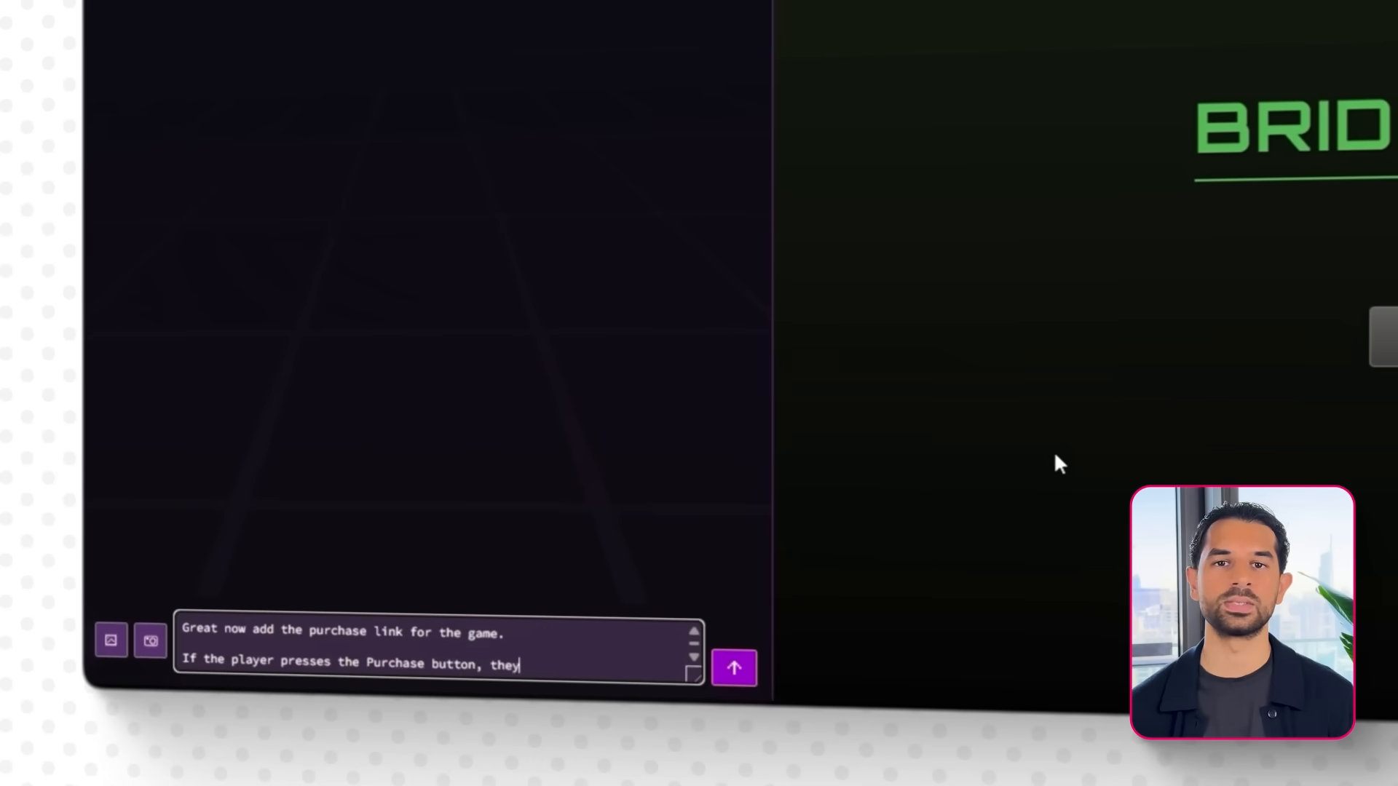
# - Ask that buying the Commander copies the purchase link to the player's clipboard
pyautogui.write('this link should be copied to their clipboard.')
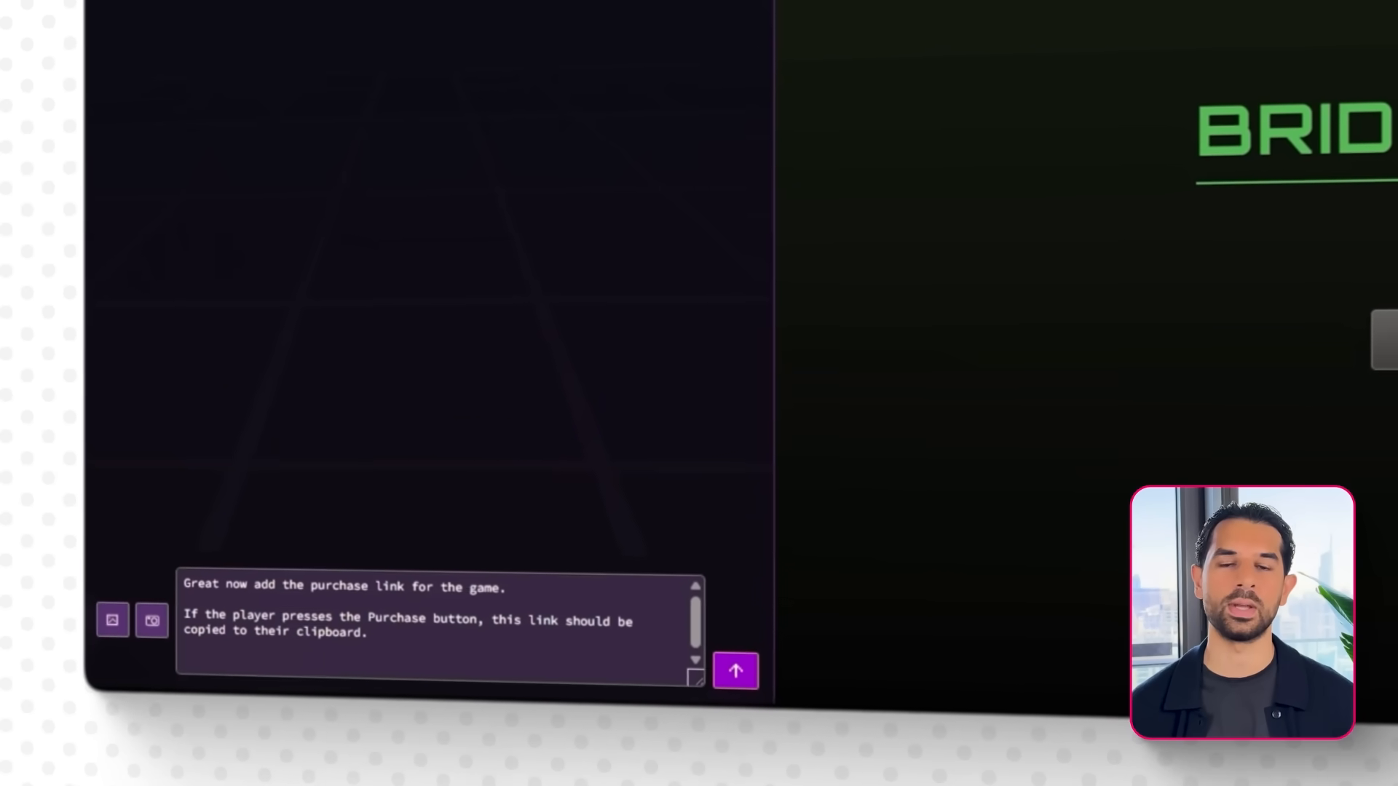
pyautogui.click(734, 670)
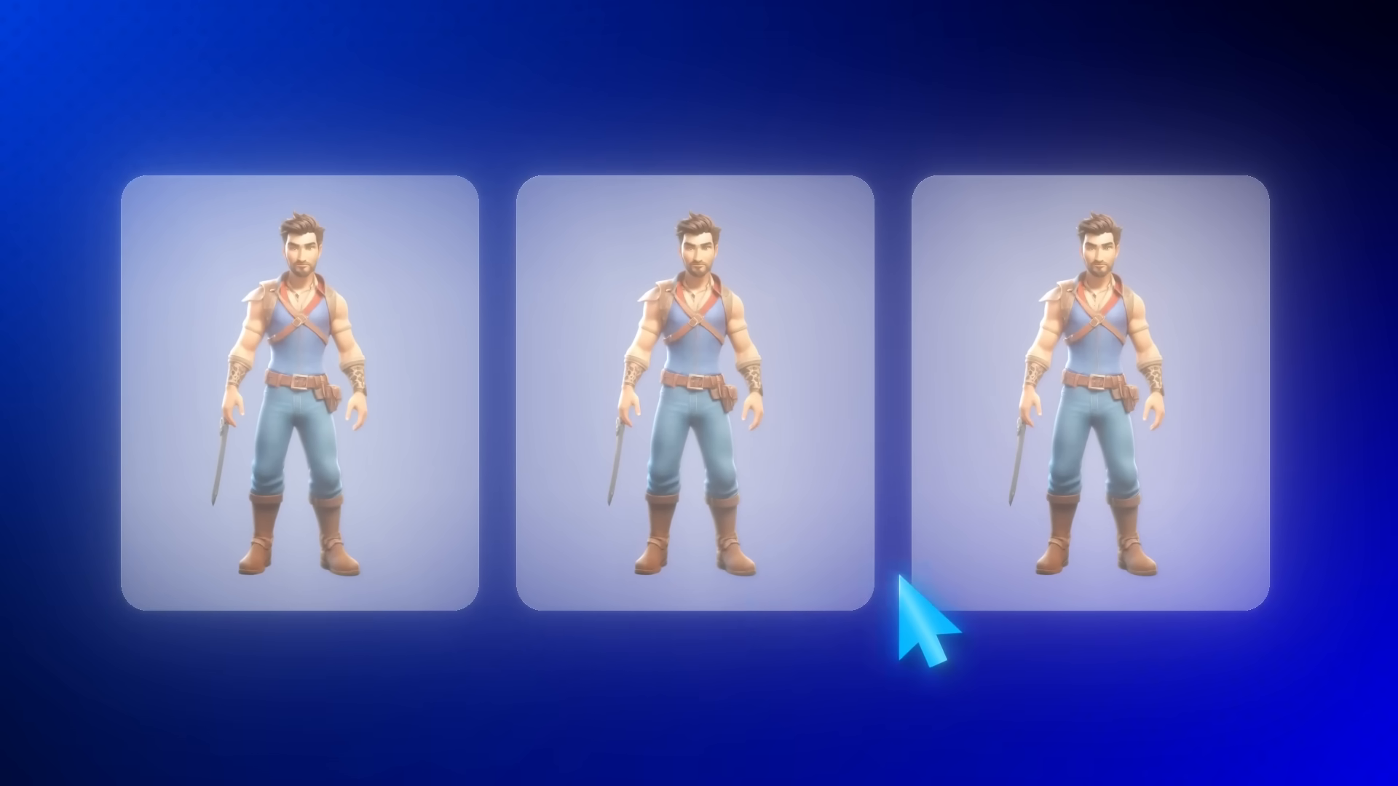
pyautogui.moveTo(374, 624)
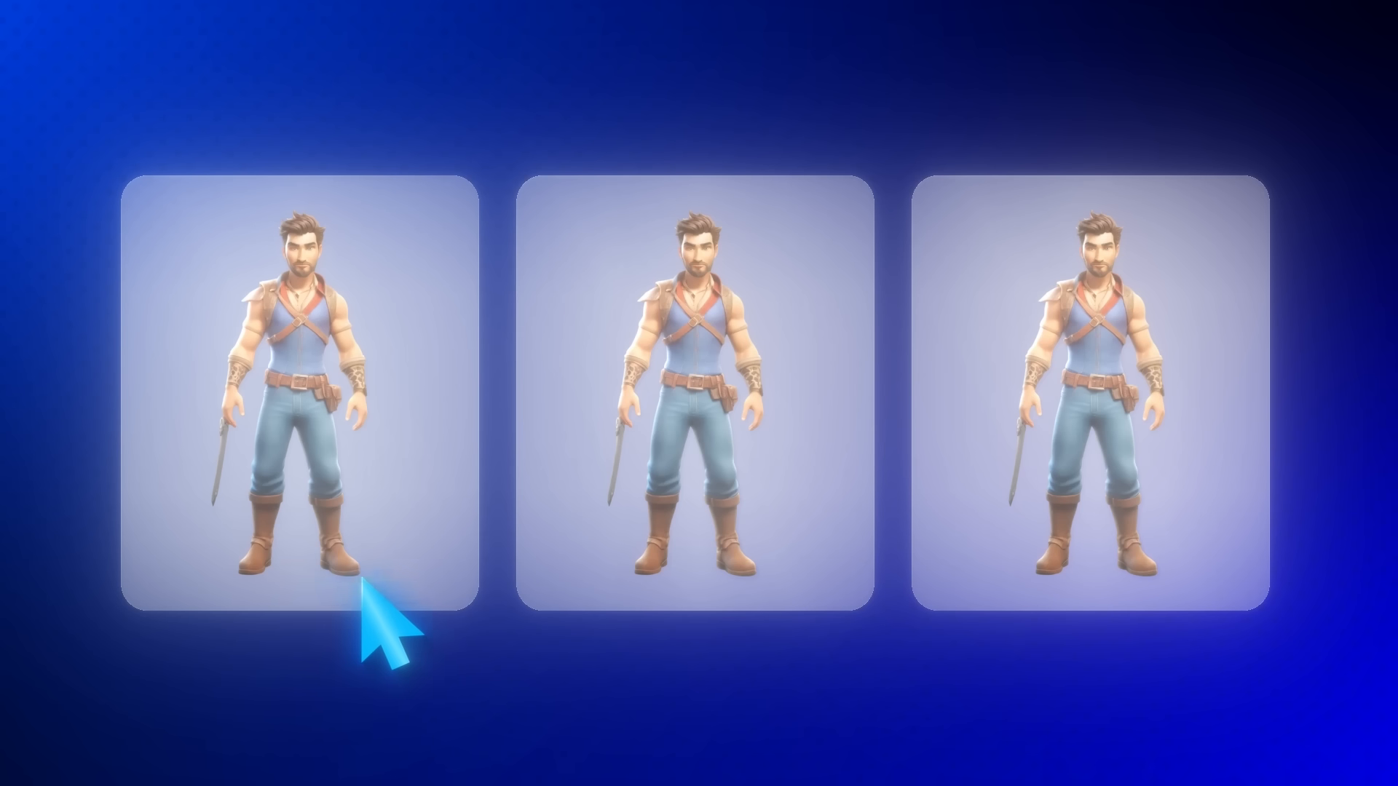
pyautogui.moveTo(704, 455)
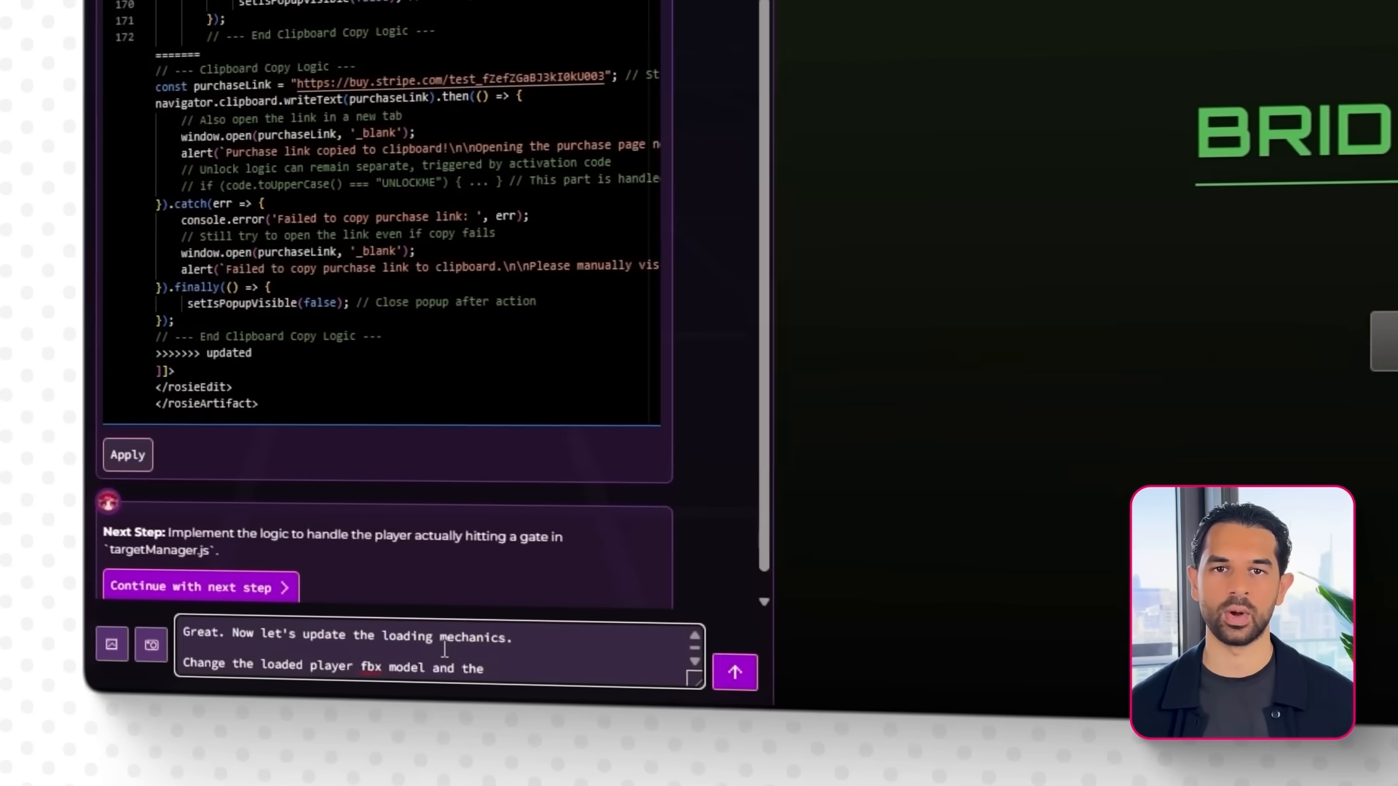
# - Request that player and gate models load based on the store's selected character
pyautogui.write('mr')
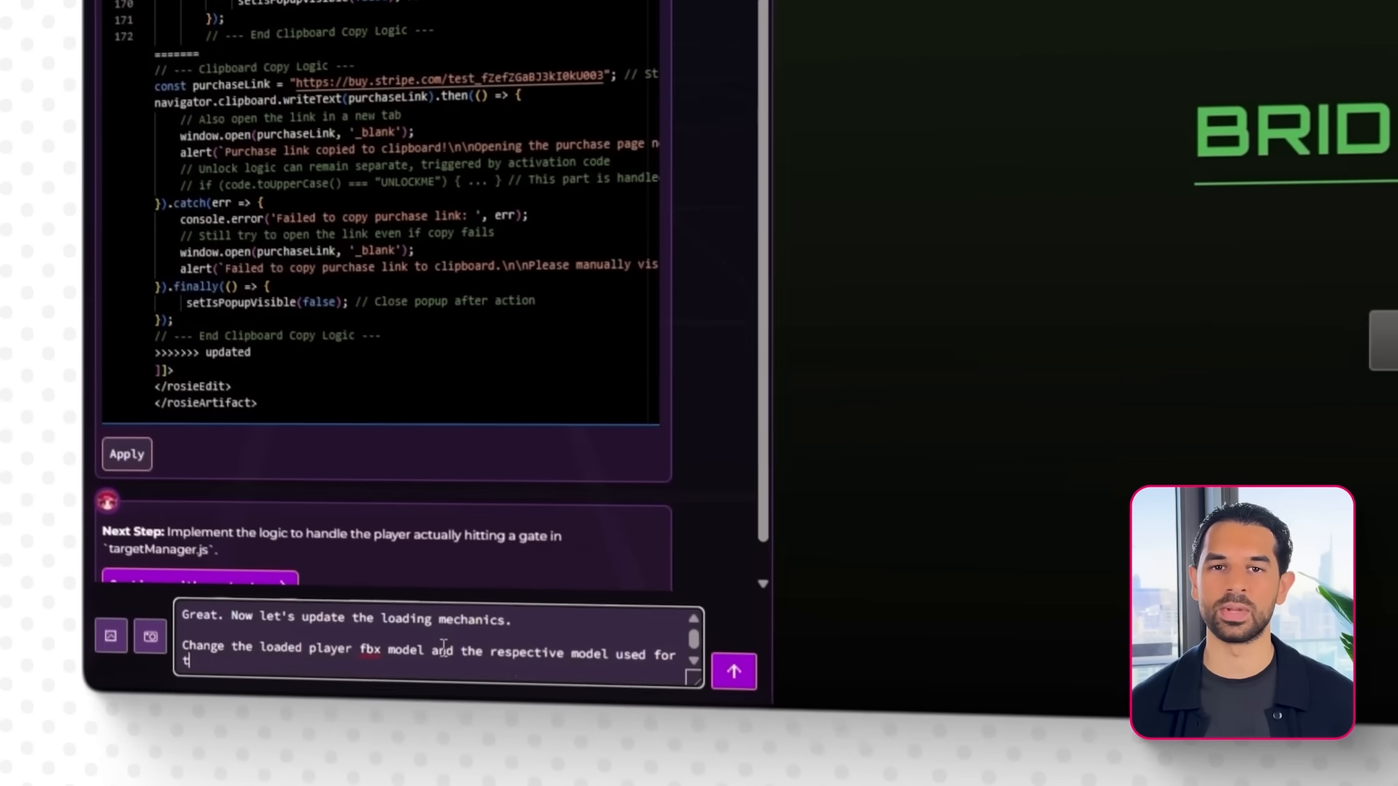
pyautogui.write('he gates depending on the chosen model from the character store.')
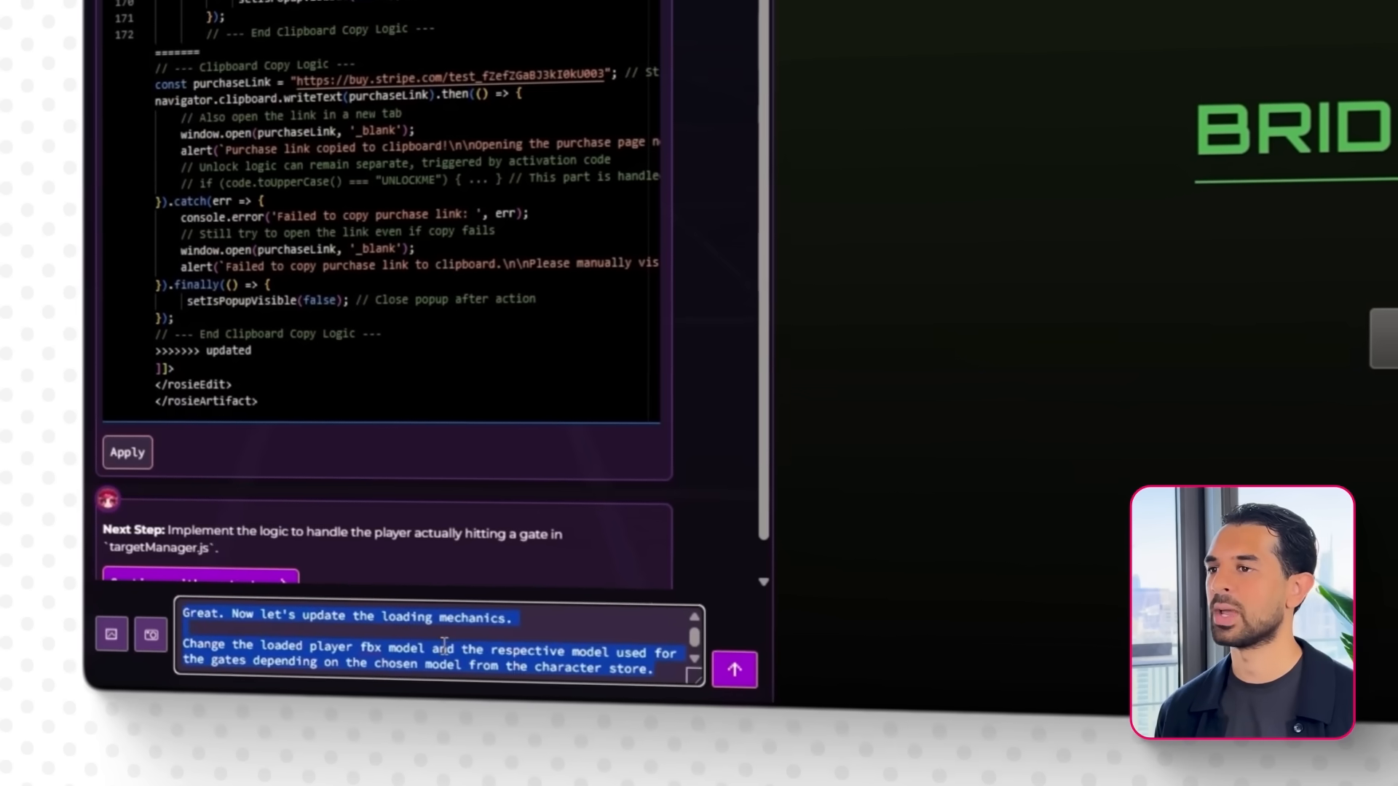
pyautogui.click(734, 670)
pyautogui.write('On a')
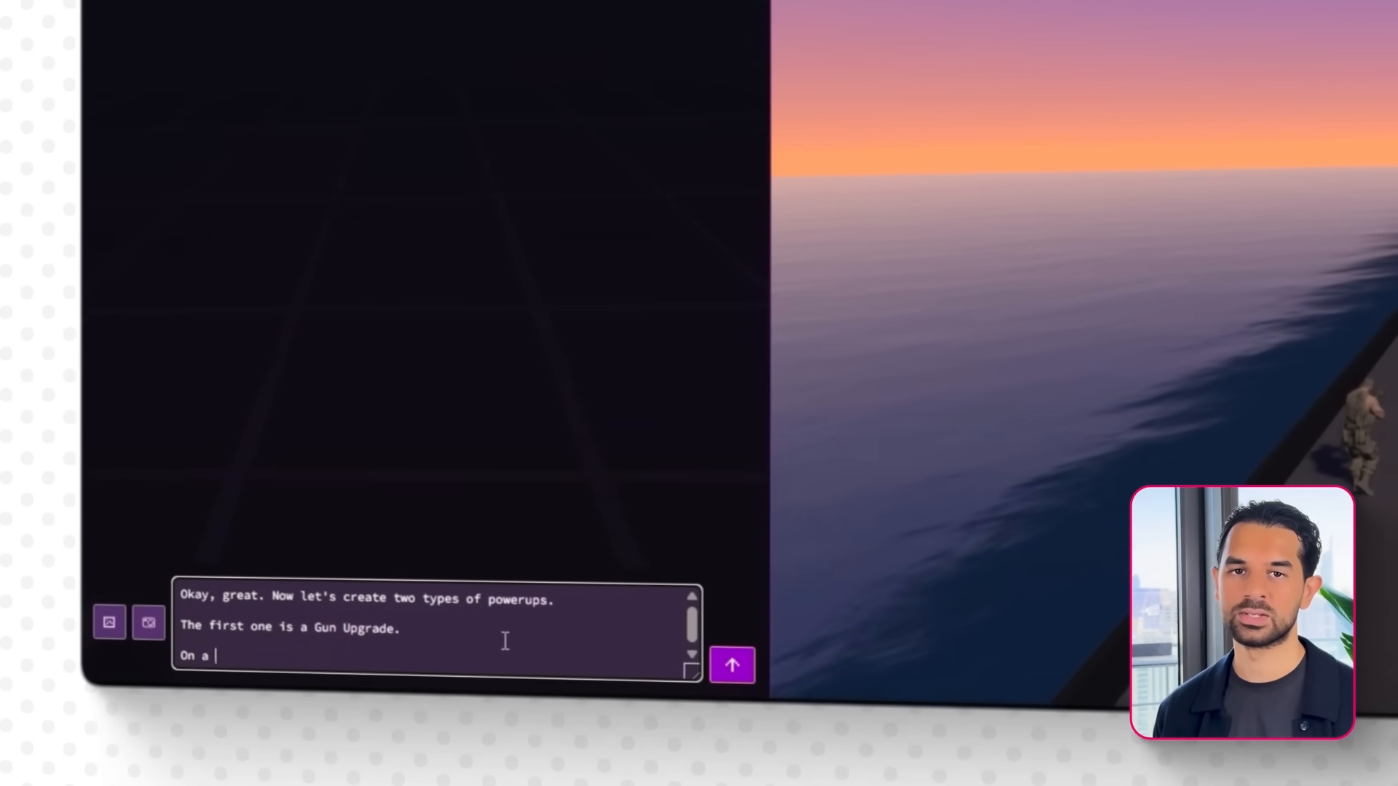
# - Request a Gun Upgrade: Minigun.fbx on negative gates, doubling fire rate once shot positive
pyautogui.write('negative gate, place the Minigun.fbx fil')
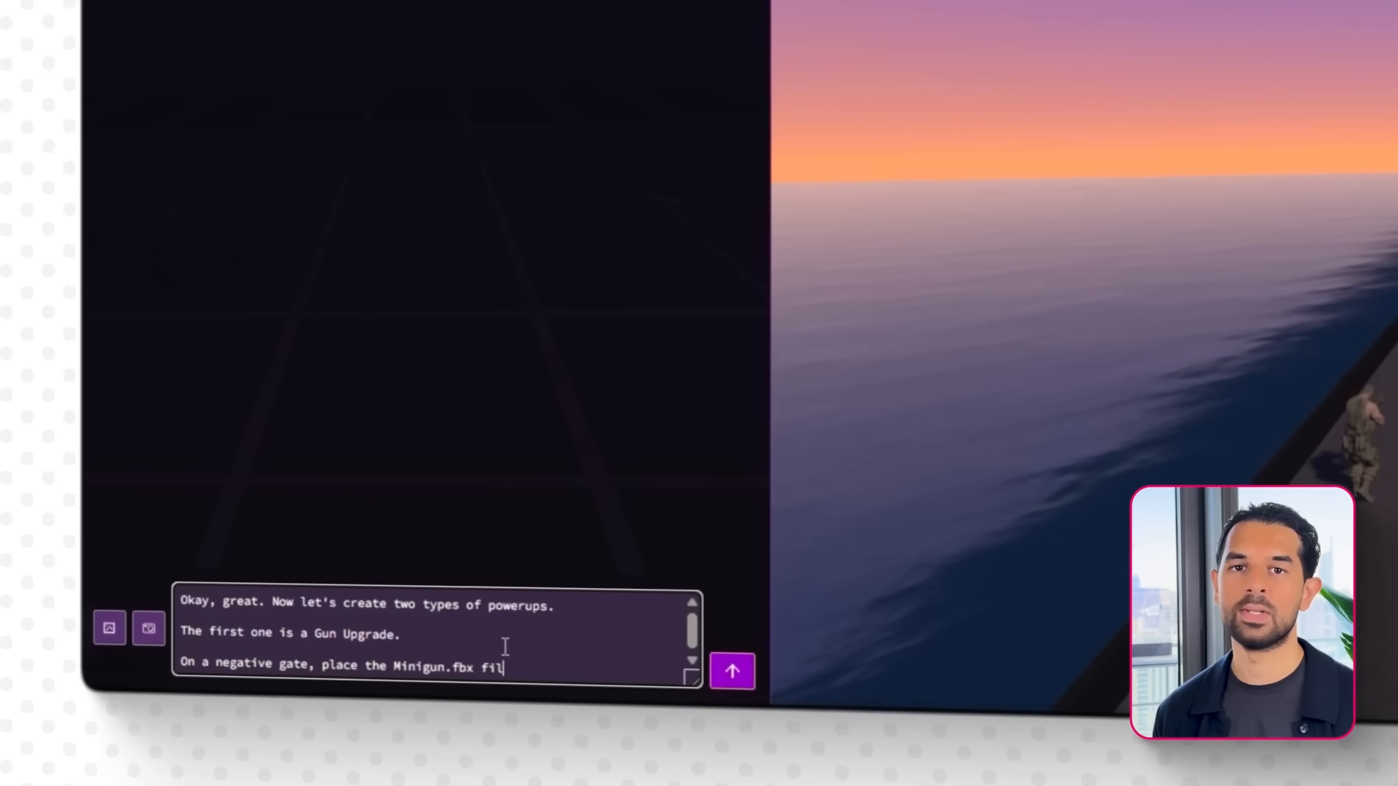
pyautogui.write('on front of it, scale it accordingly, then if the')
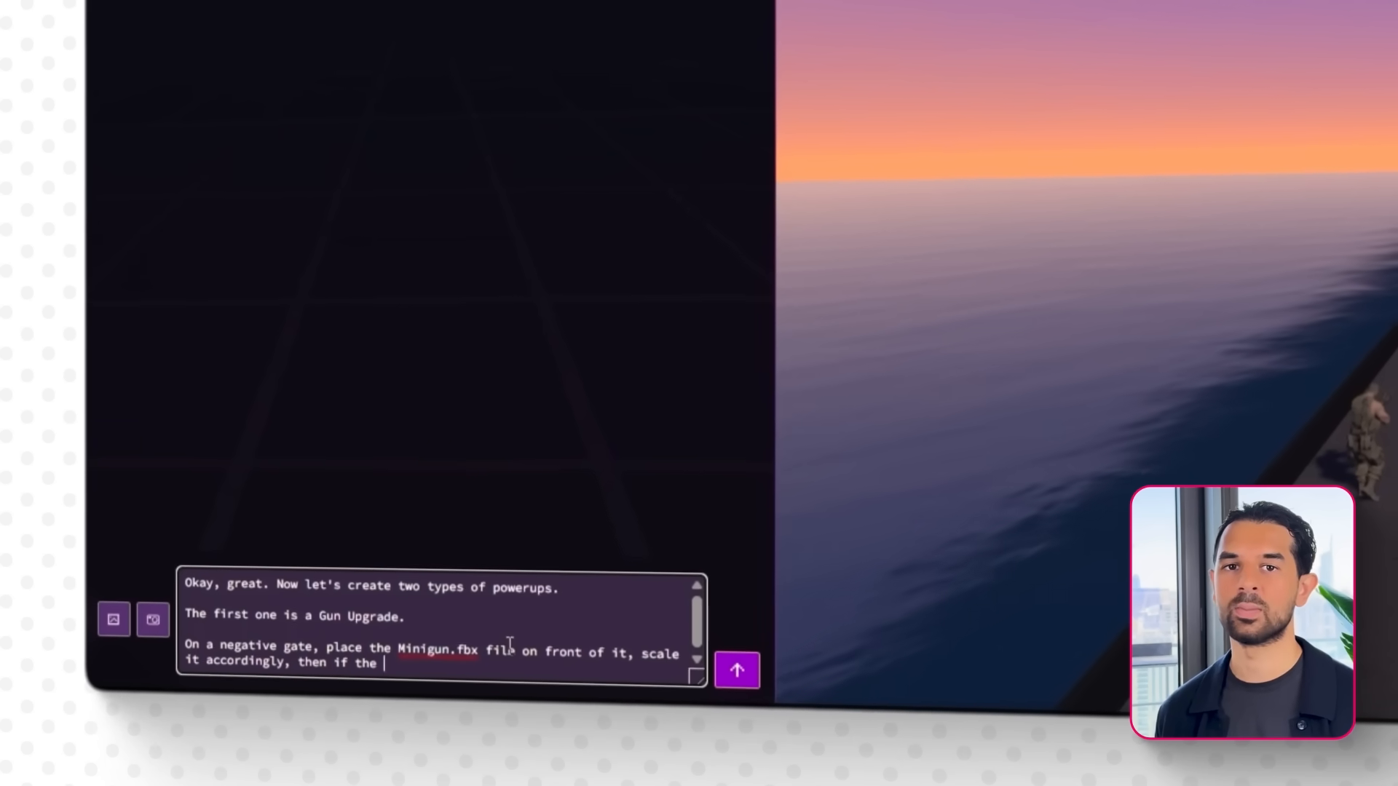
pyautogui.write('player shoots it to the point where it becomes a positive value, double the shooting rate of the player once tha')
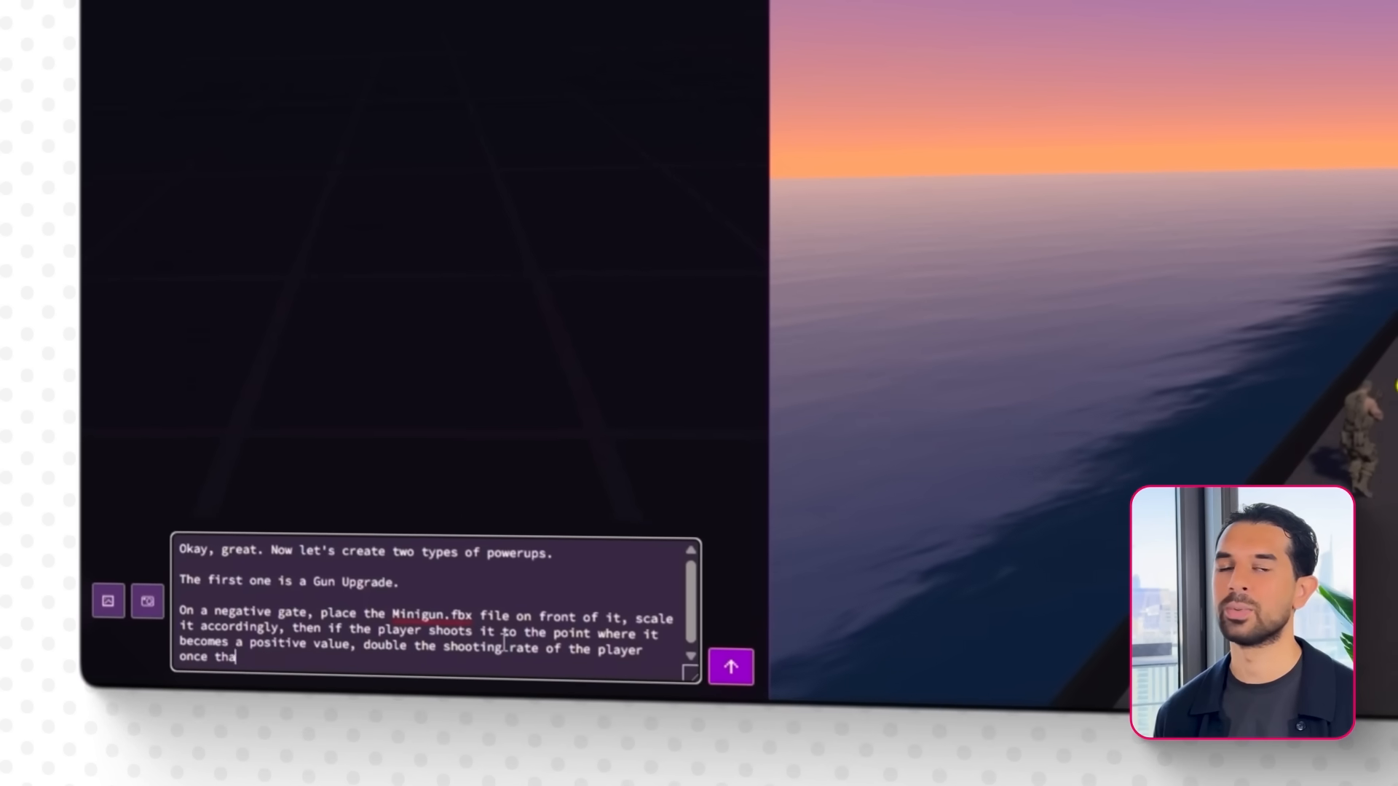
pyautogui.click(730, 666)
pyautogui.write('Create a new powerup called "Player')
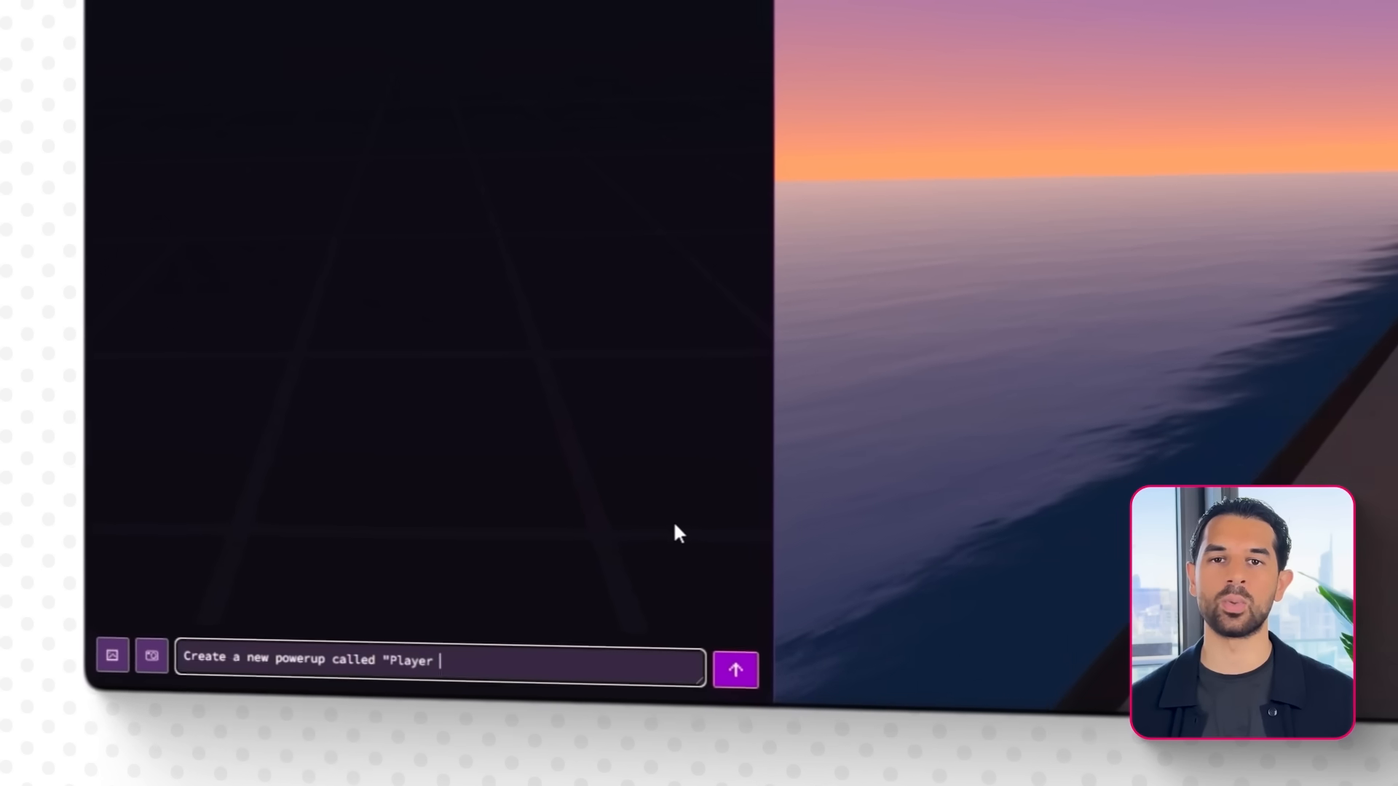
# - Request a Player Upgrade powerup using the minigun loading logic with the player's character model
pyautogui.write('Upgrade".')
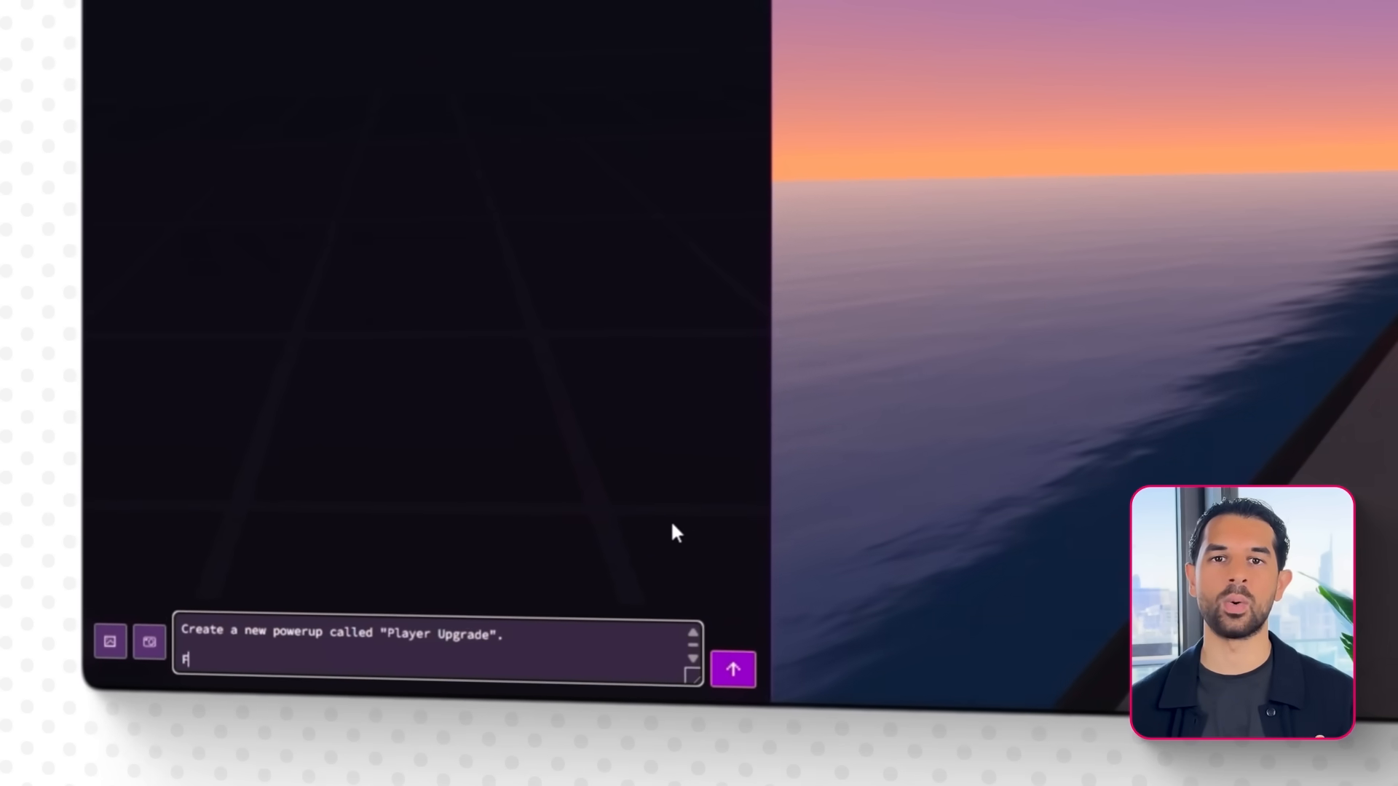
pyautogui.write('Use the same loading logic as the mi')
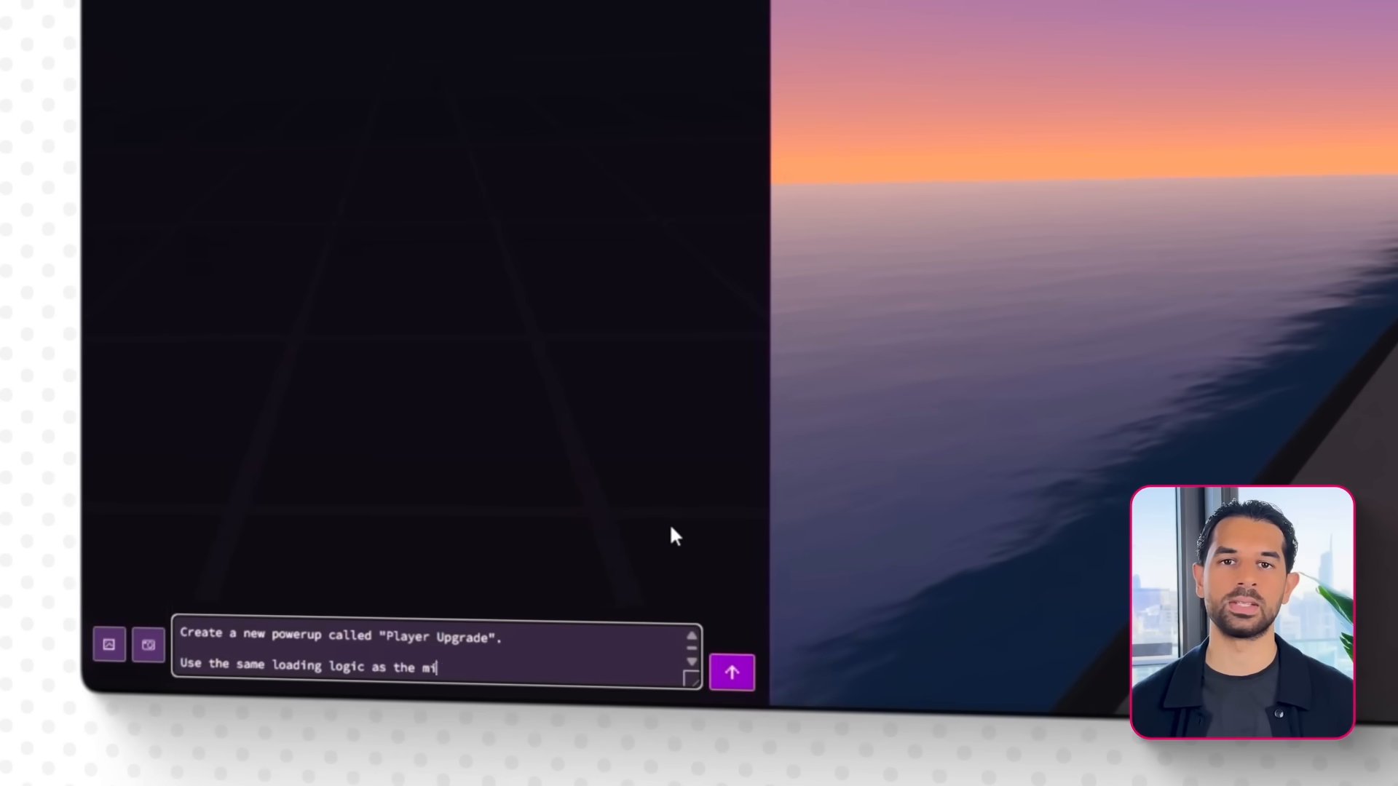
pyautogui.write('logic from the minigun powerup. The model should be at the front of the gate, rotates, etc.')
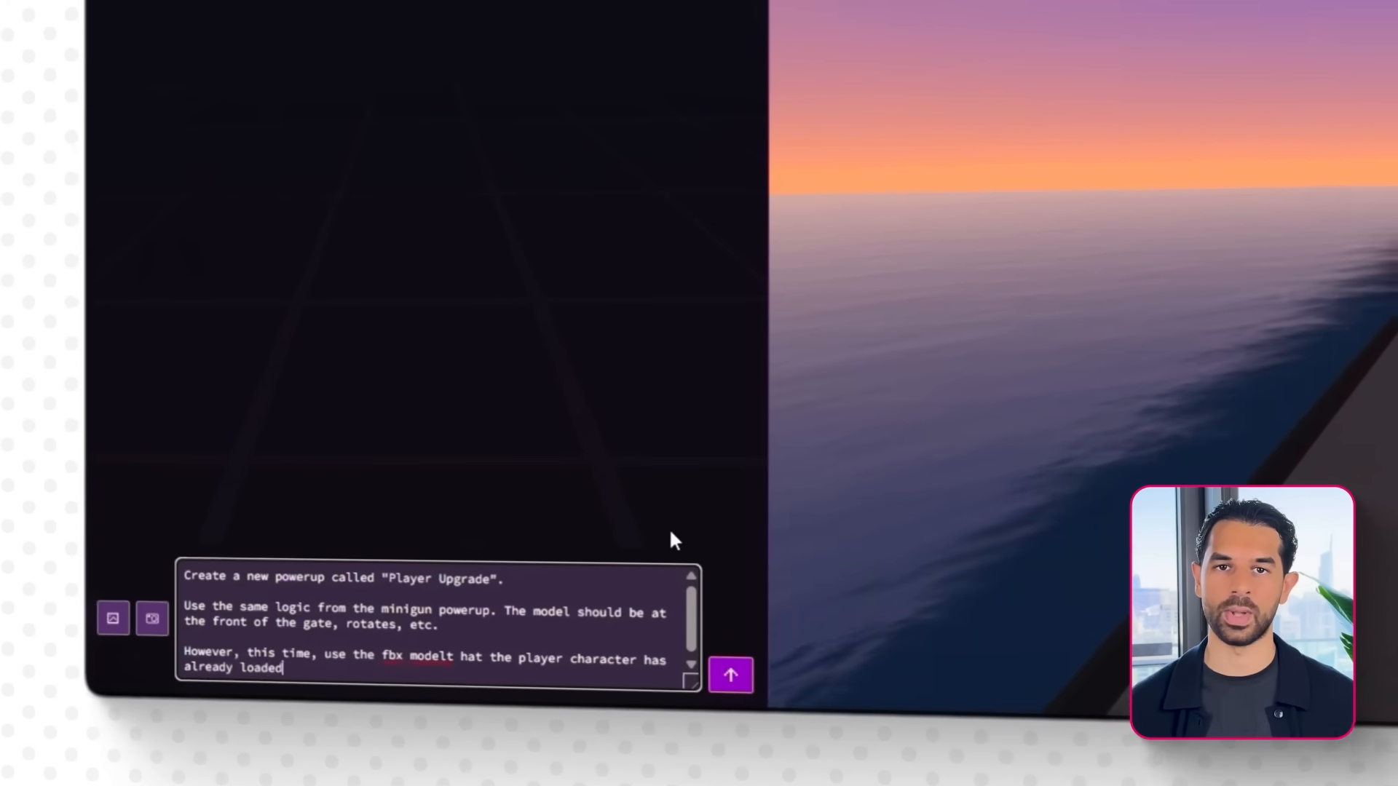
pyautogui.click(730, 675)
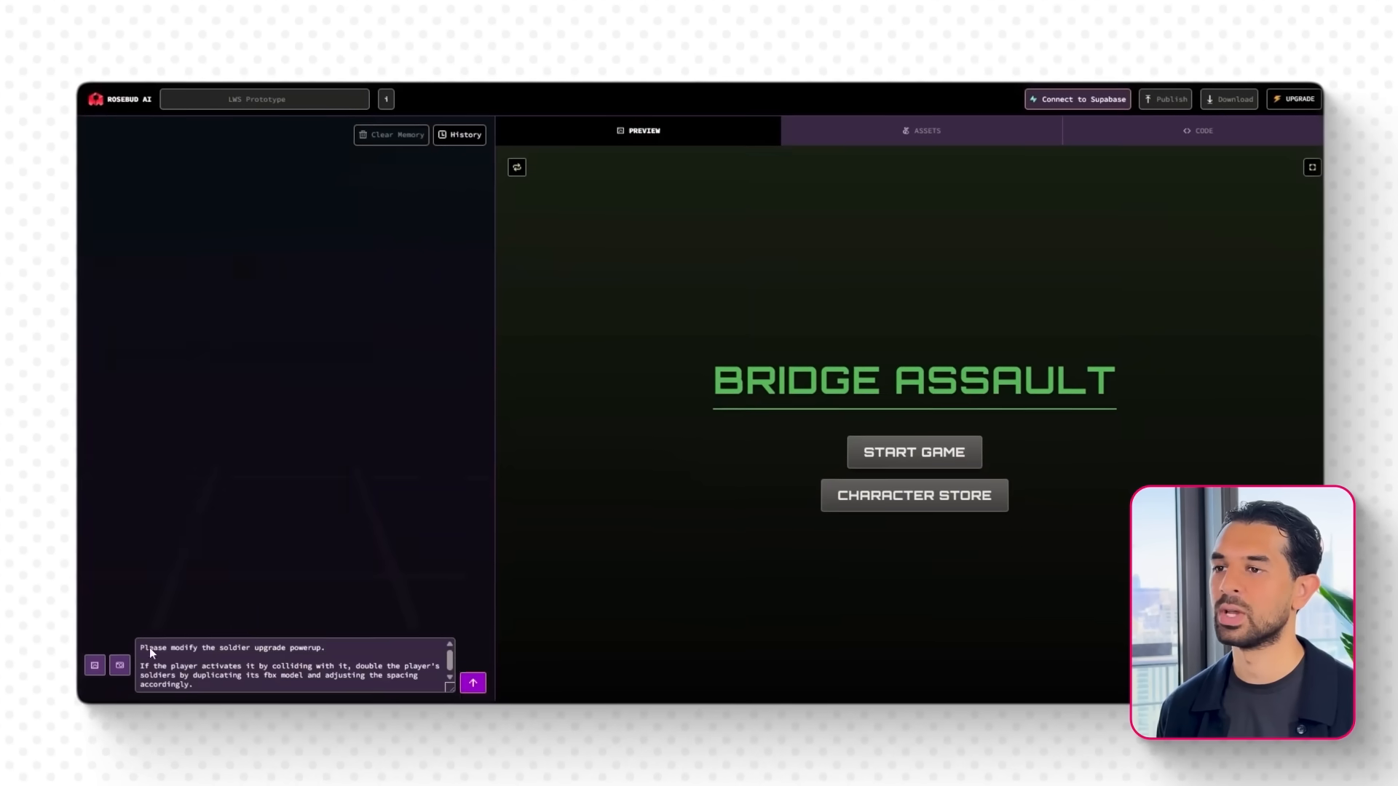
# - Send the request to duplicate the soldier model with adjusted spacing on collision
pyautogui.click(473, 683)
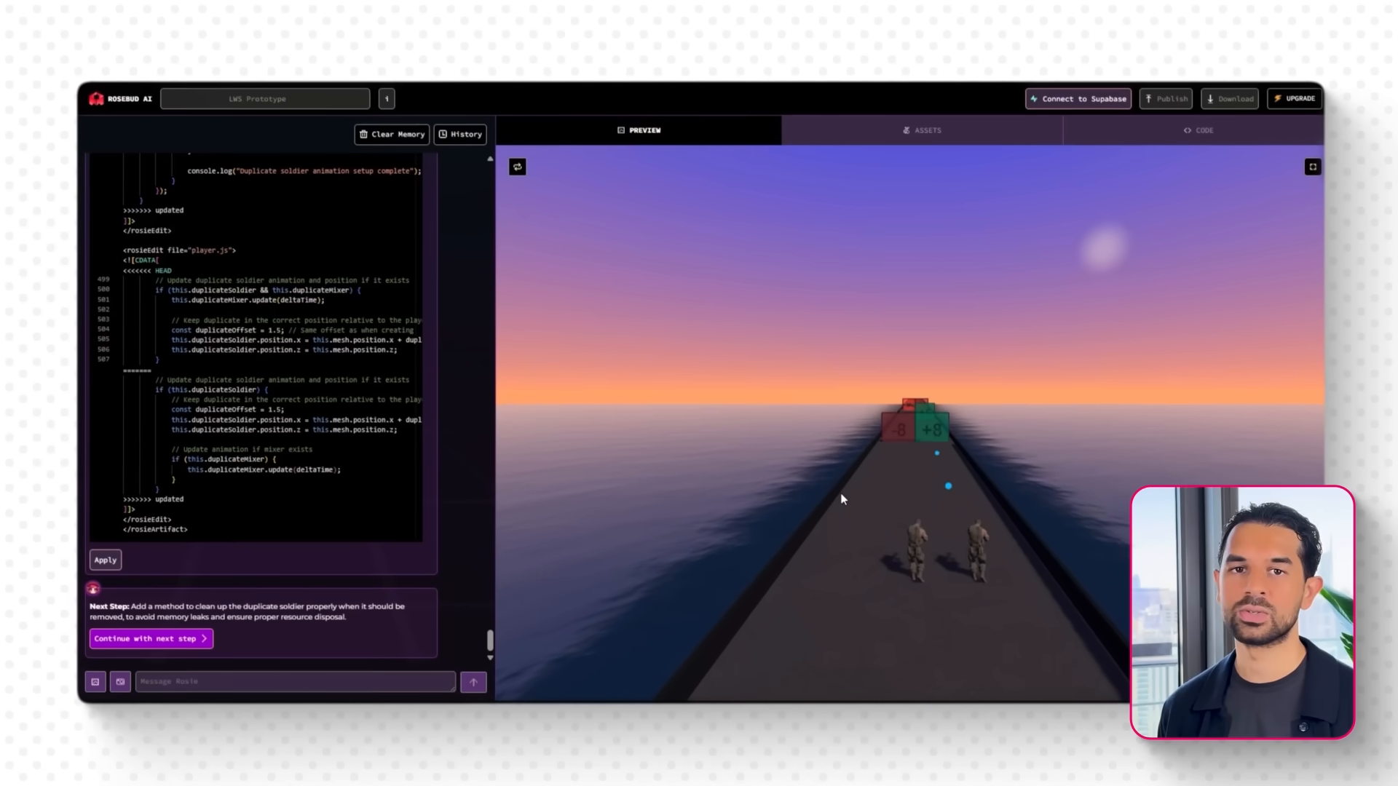
# - Begin a follow-up prompt: 'Okay great. But now adjust how the'
pyautogui.write('Okay great. But now adjust how the')
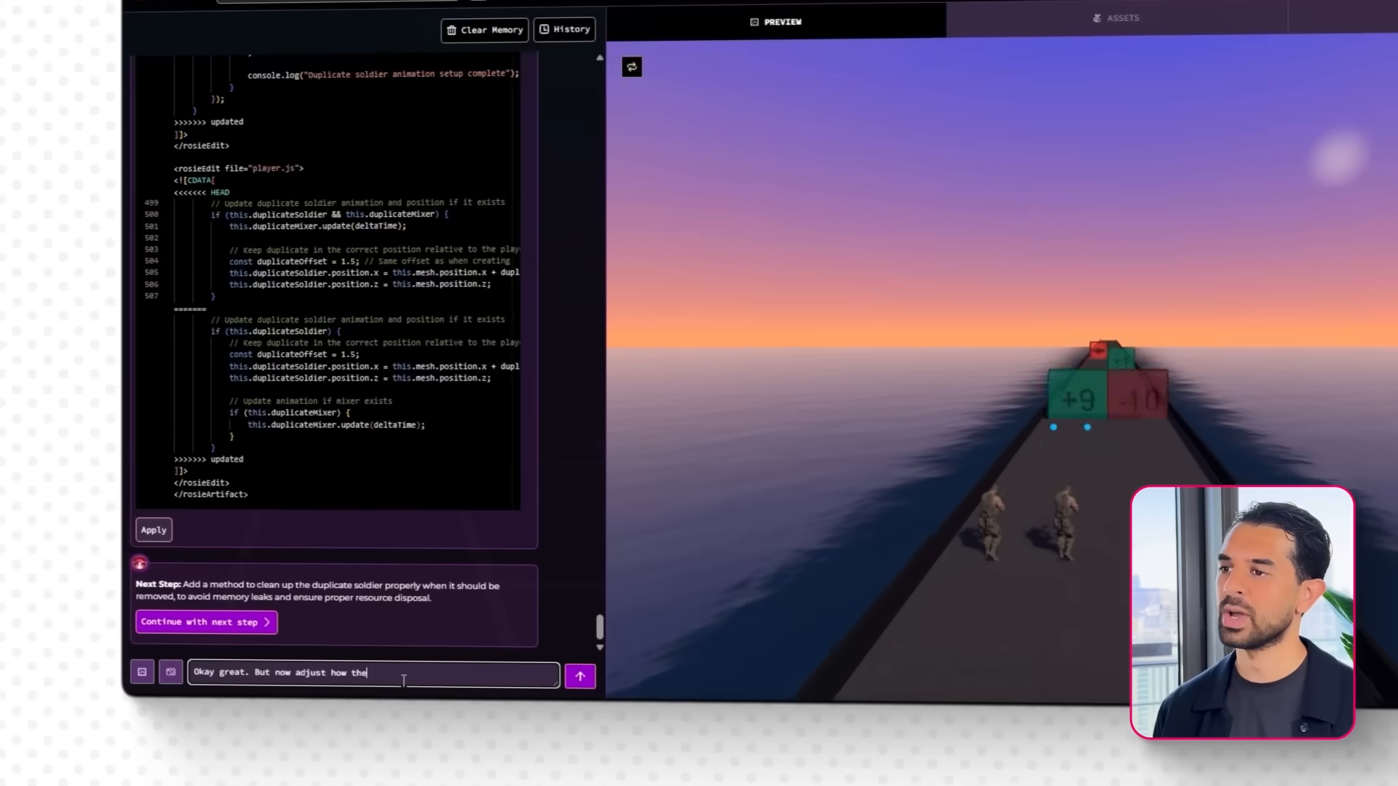